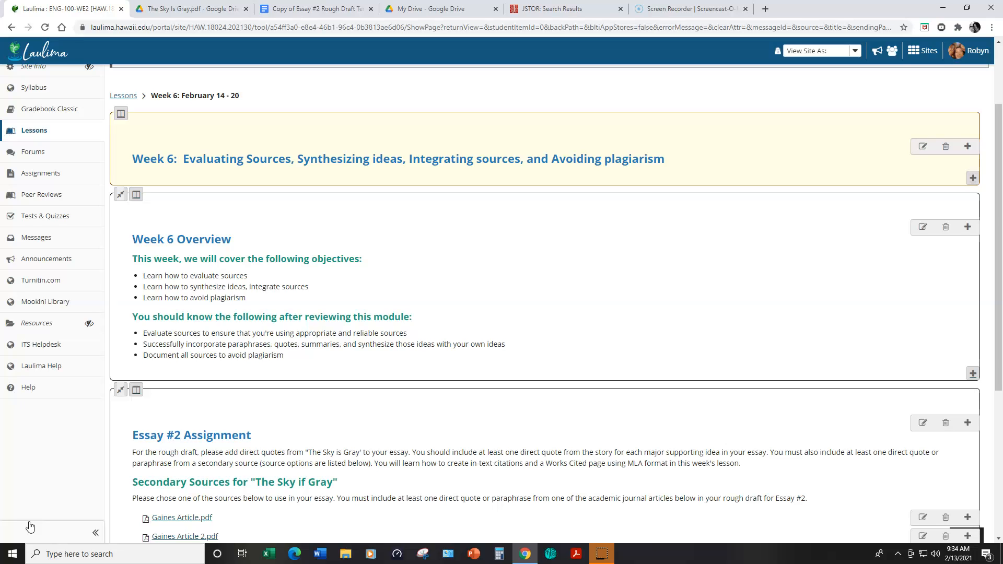
{"action": "mouse_move", "coordinate": [992, 374]}
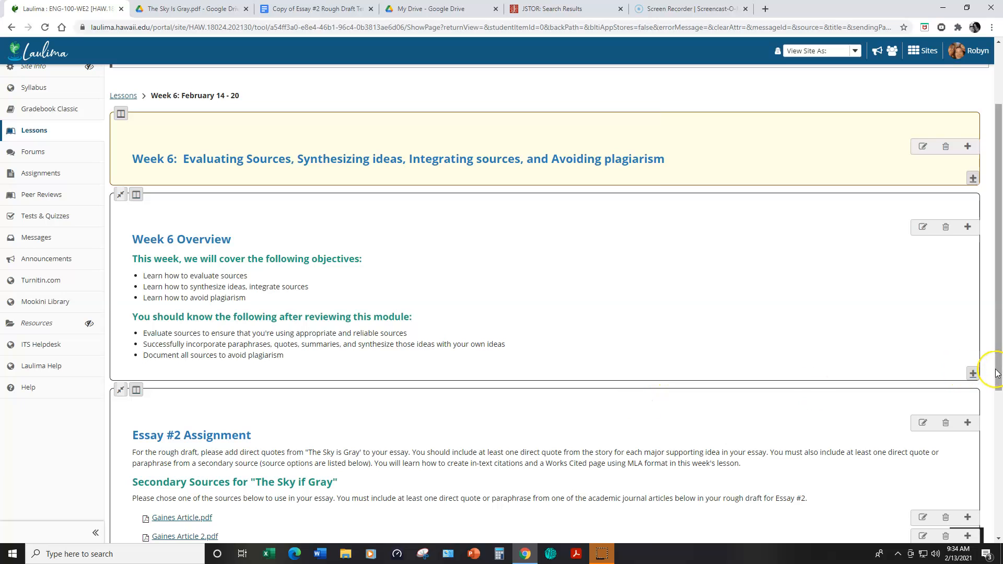
Switch to the Copy of Essay #2 Rough Draft Template and scroll to its introduction page
{"action": "scroll", "scroll_direction": "down", "scroll_amount": 3}
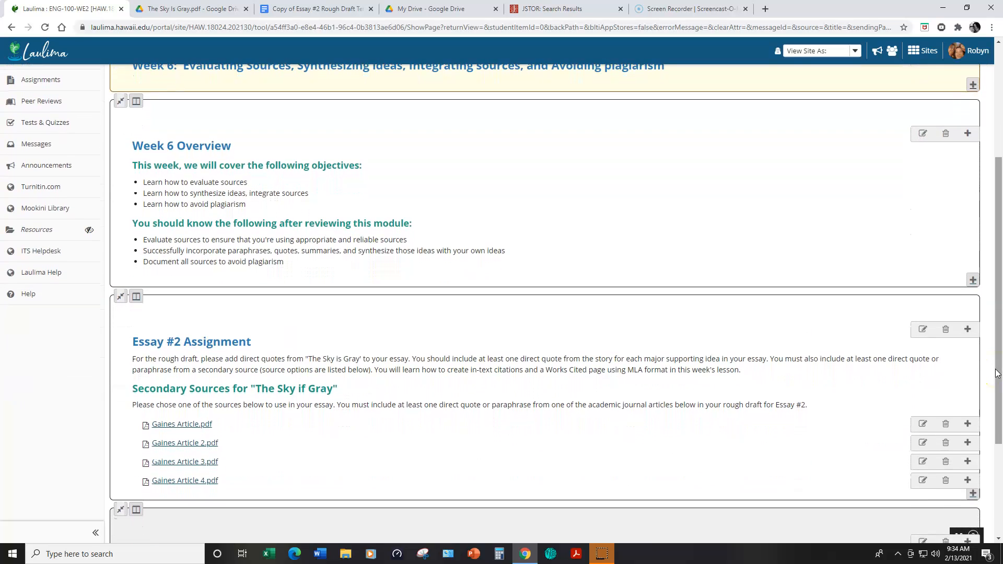
{"action": "scroll", "scroll_direction": "down", "scroll_amount": 3}
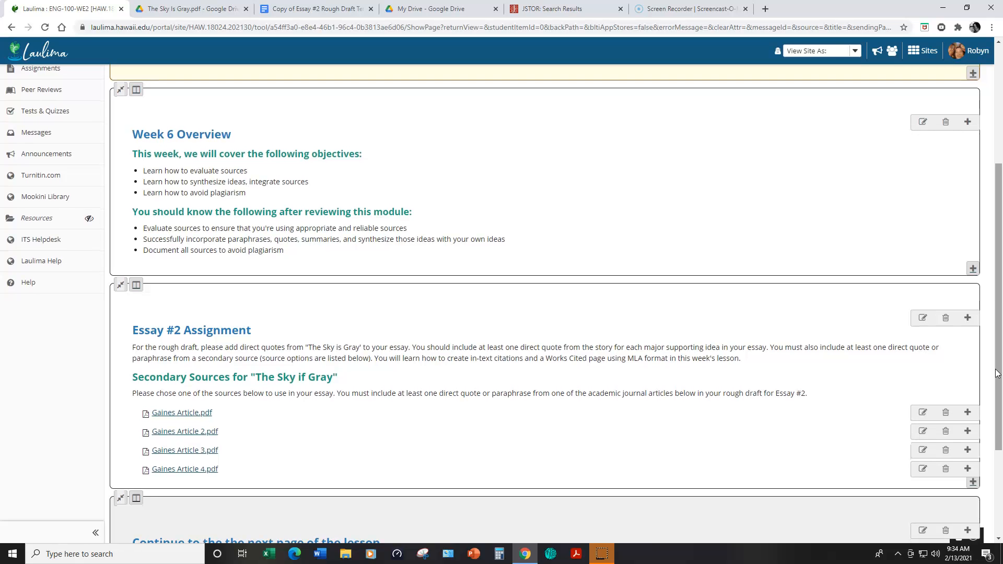
{"action": "mouse_move", "coordinate": [224, 455]}
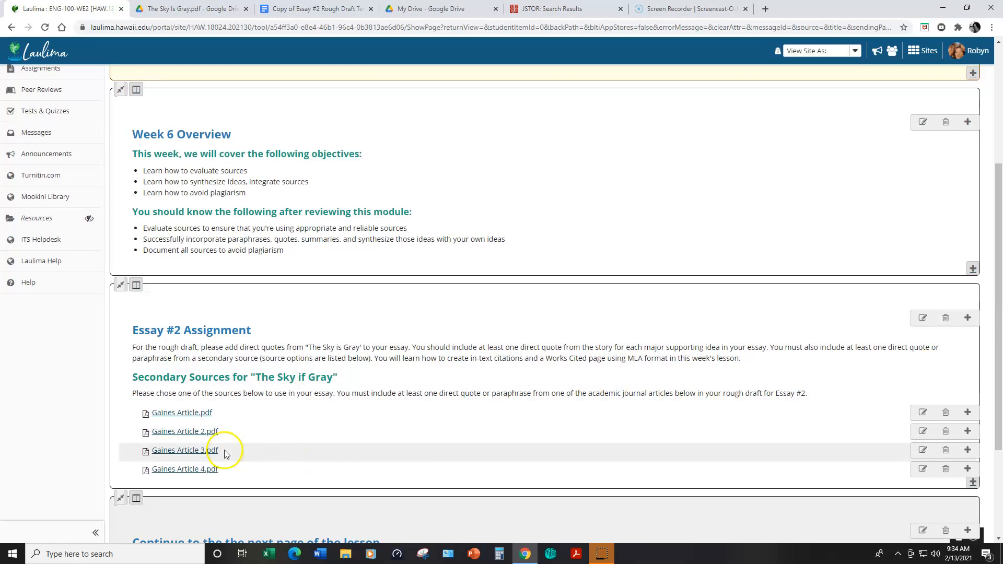
{"action": "mouse_move", "coordinate": [222, 450]}
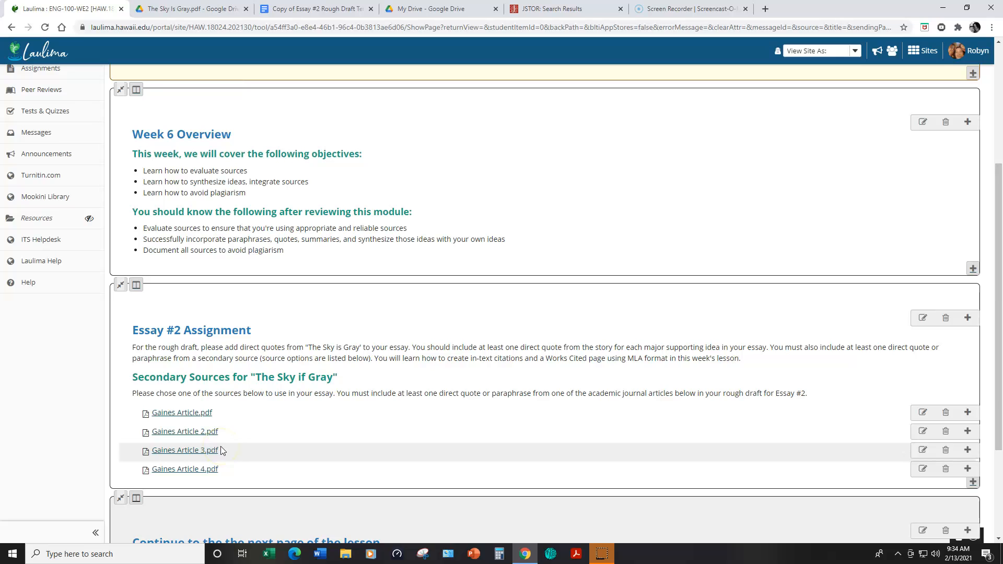
{"action": "mouse_move", "coordinate": [182, 413]}
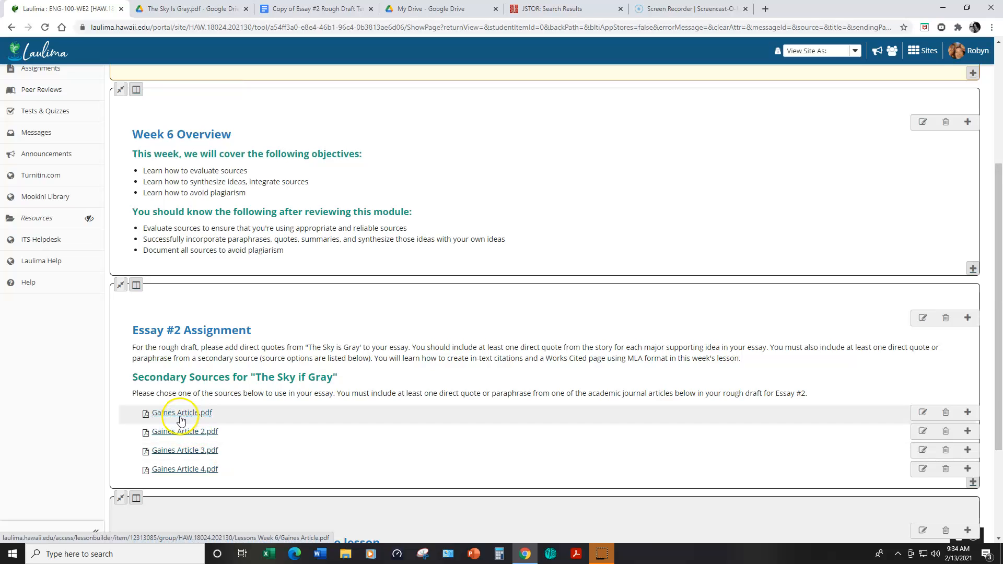
{"action": "mouse_move", "coordinate": [441, 438]}
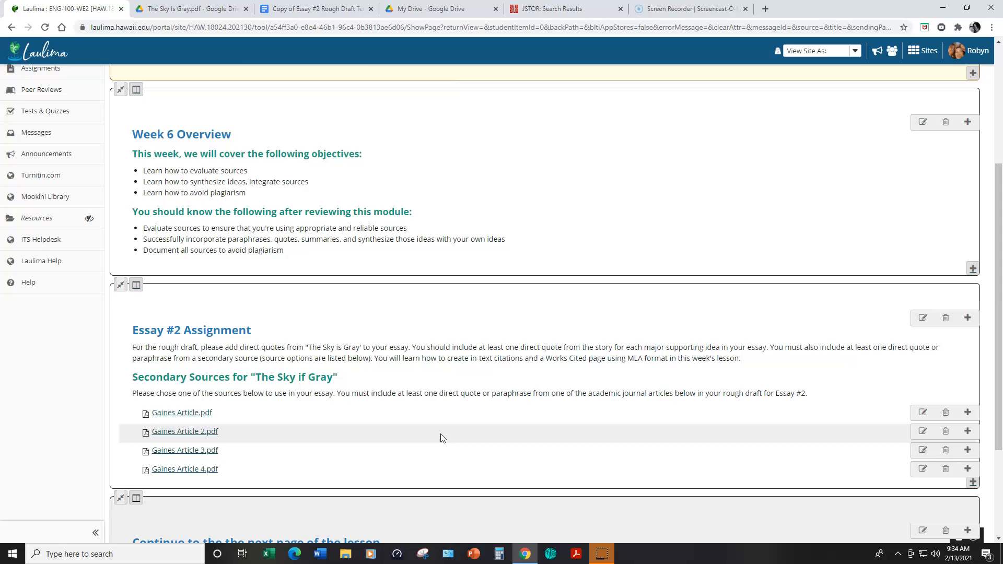
{"action": "scroll", "scroll_direction": "up", "scroll_amount": 3}
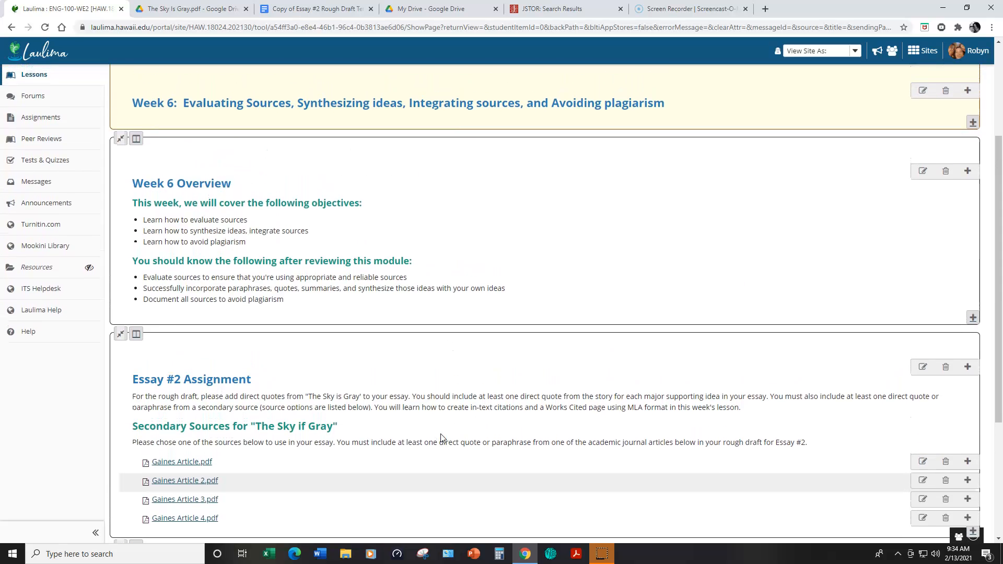
{"action": "scroll", "scroll_direction": "up", "scroll_amount": 3}
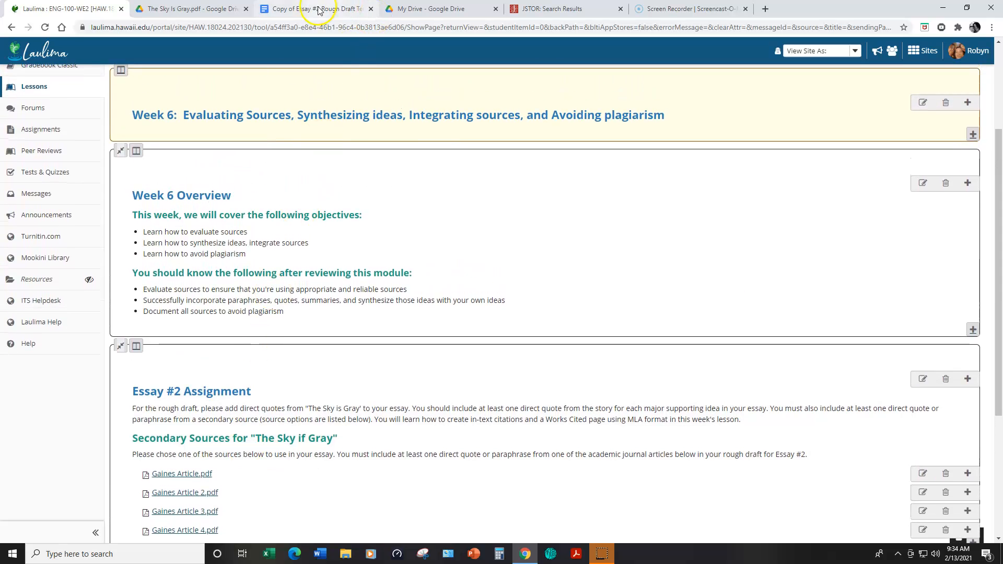
{"action": "left_click", "coordinate": [313, 9]}
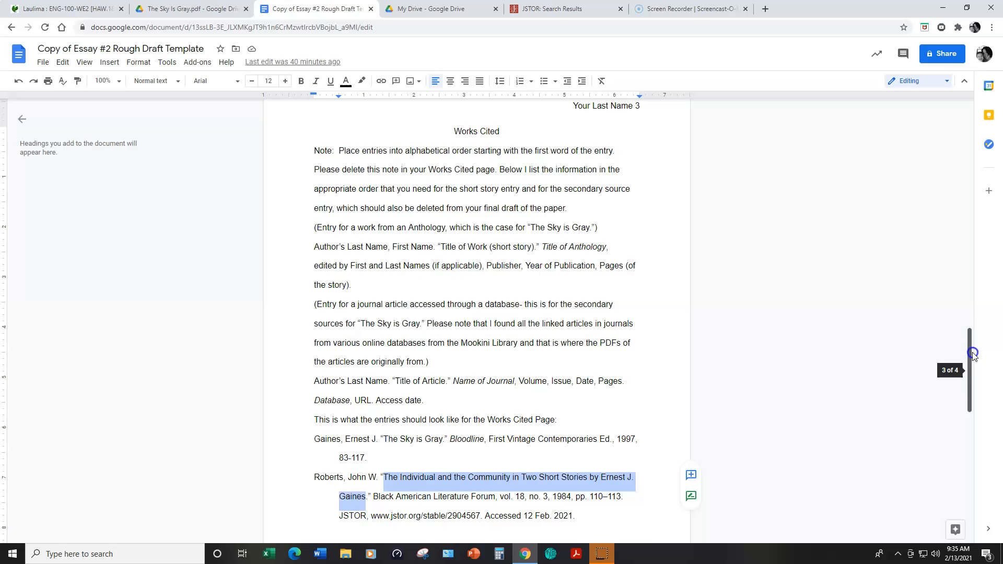
{"action": "scroll", "scroll_direction": "up", "scroll_amount": 3}
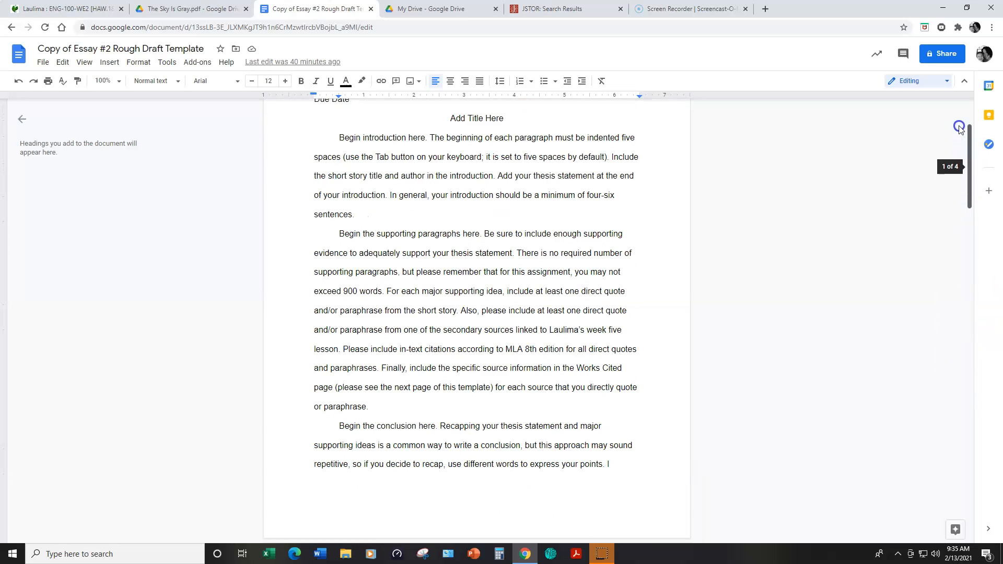
{"action": "scroll", "scroll_direction": "up", "scroll_amount": 3}
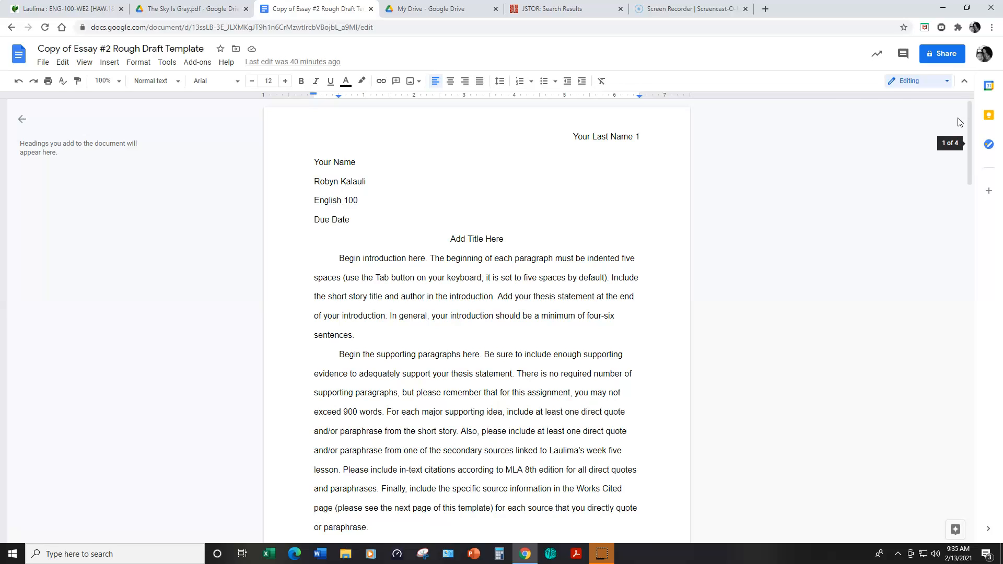
{"action": "mouse_move", "coordinate": [610, 162]}
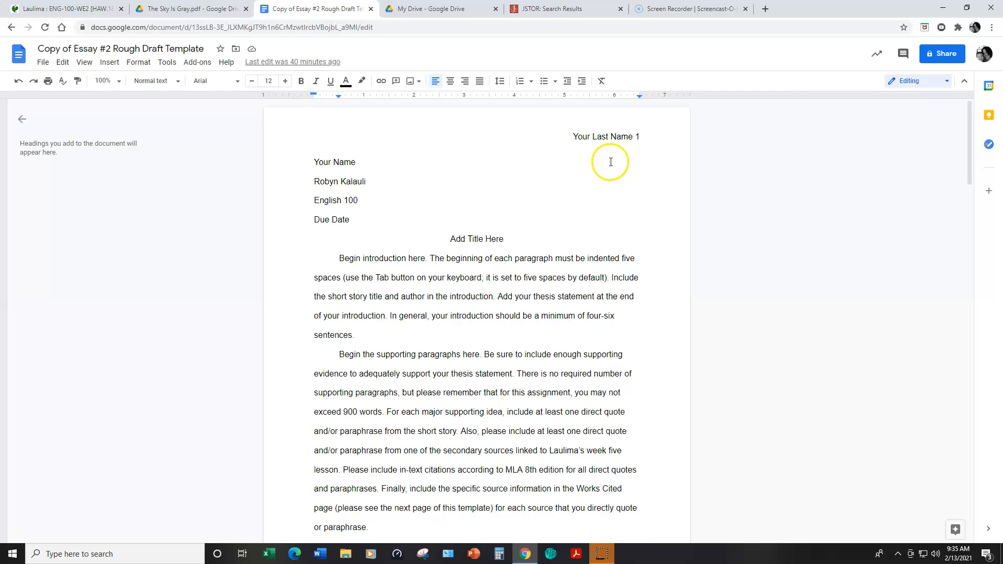
{"action": "mouse_move", "coordinate": [587, 177]}
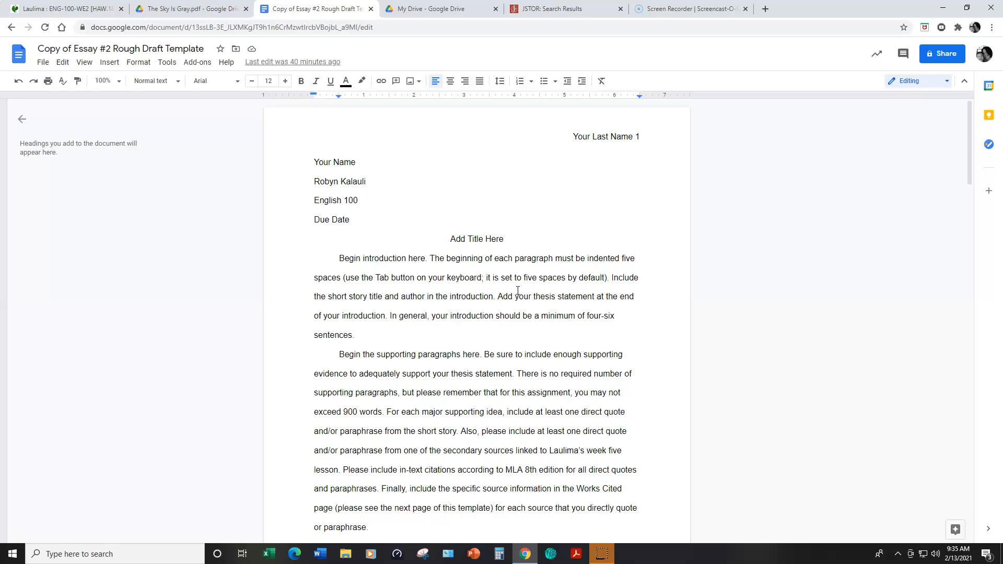
{"action": "scroll", "scroll_direction": "down", "scroll_amount": 3}
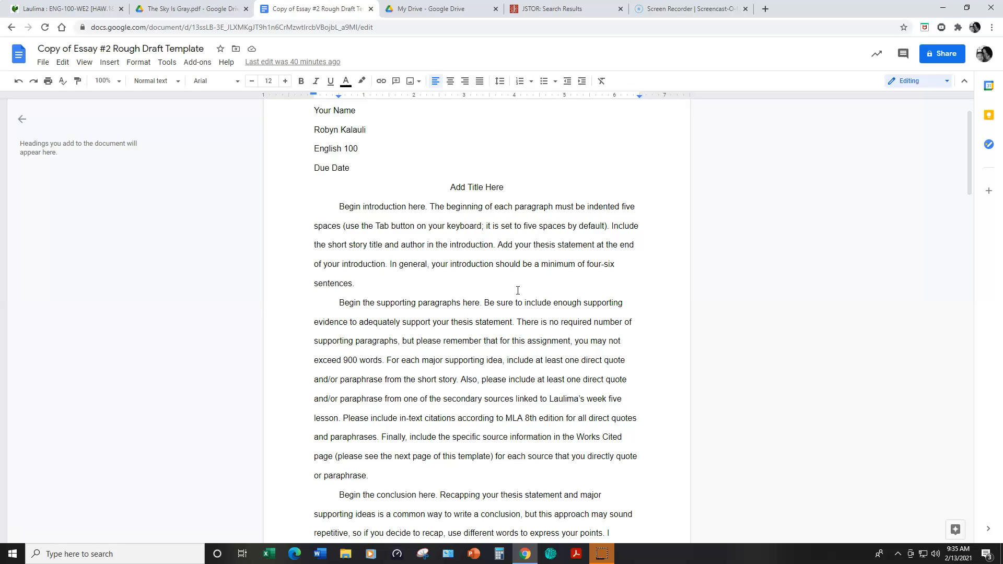
Scroll through the body instructions to the conclusion's pointer to the Works Cited page
{"action": "scroll", "scroll_direction": "down", "scroll_amount": 3}
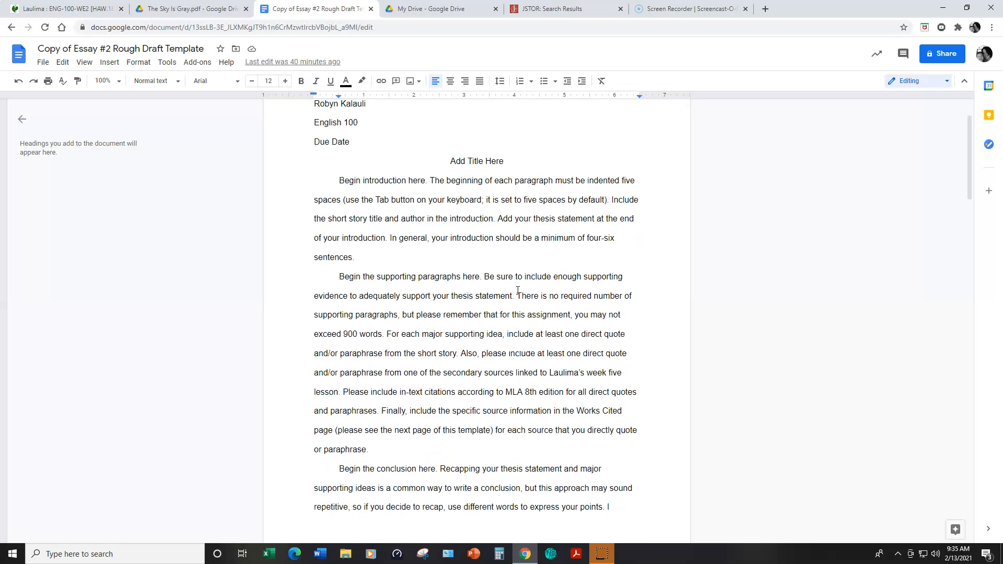
{"action": "scroll", "scroll_direction": "down", "scroll_amount": 3}
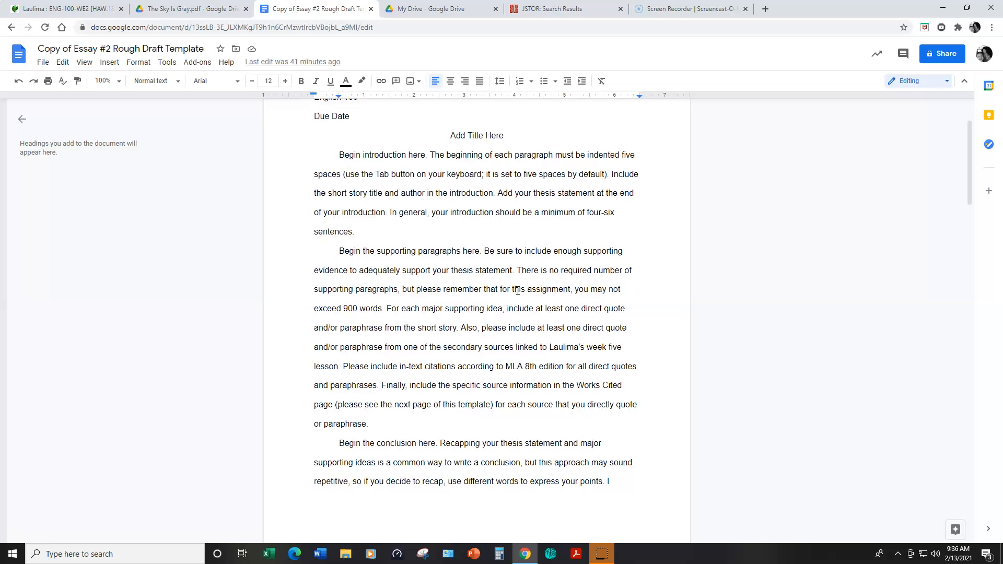
{"action": "scroll", "scroll_direction": "down", "scroll_amount": 3}
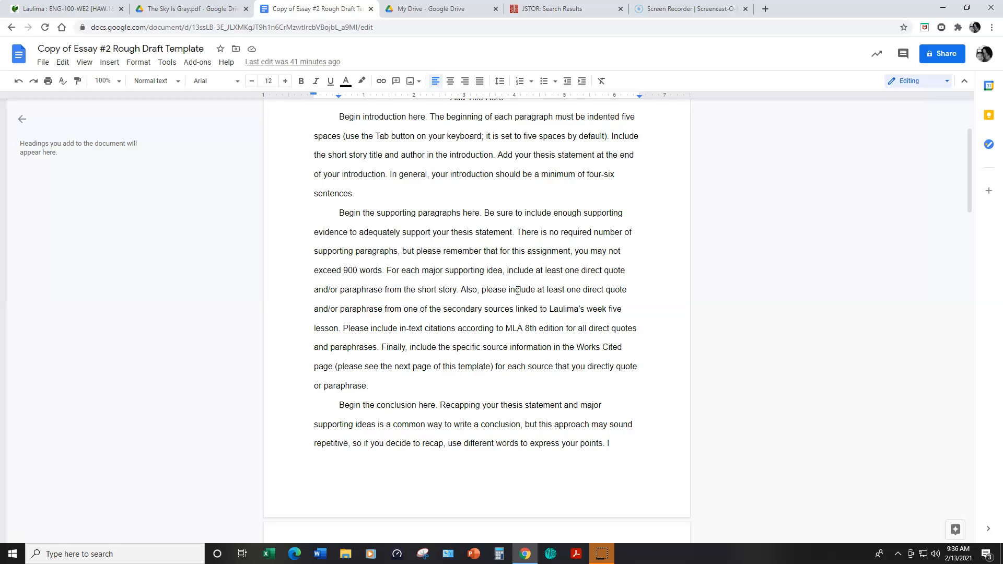
{"action": "scroll", "scroll_direction": "down", "scroll_amount": 3}
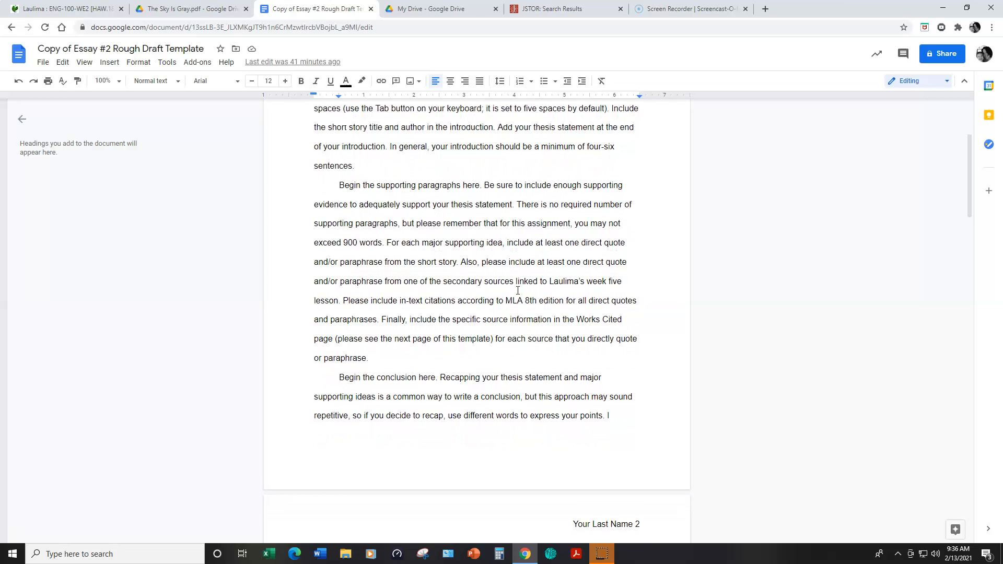
{"action": "scroll", "scroll_direction": "down", "scroll_amount": 3}
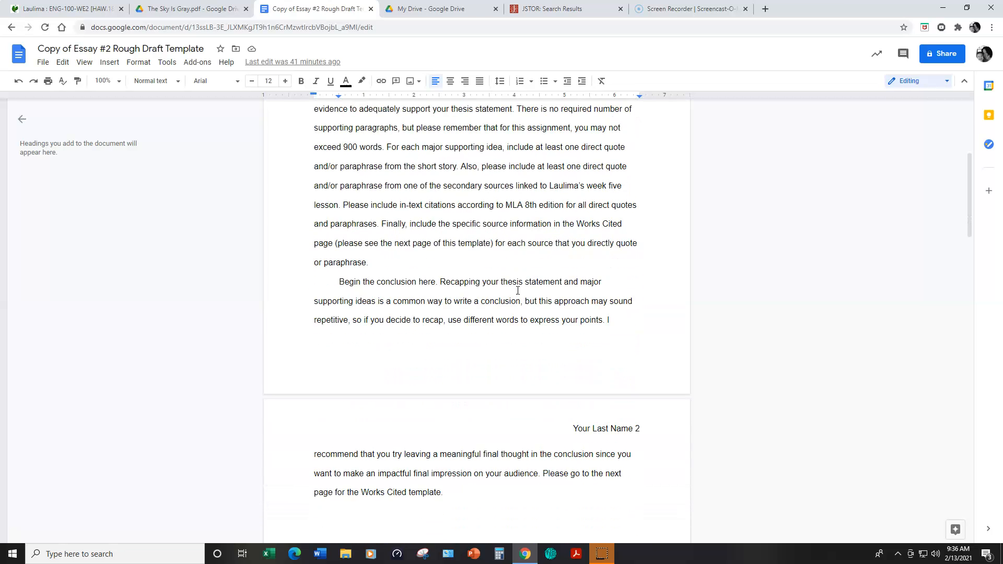
{"action": "scroll", "scroll_direction": "down", "scroll_amount": 3}
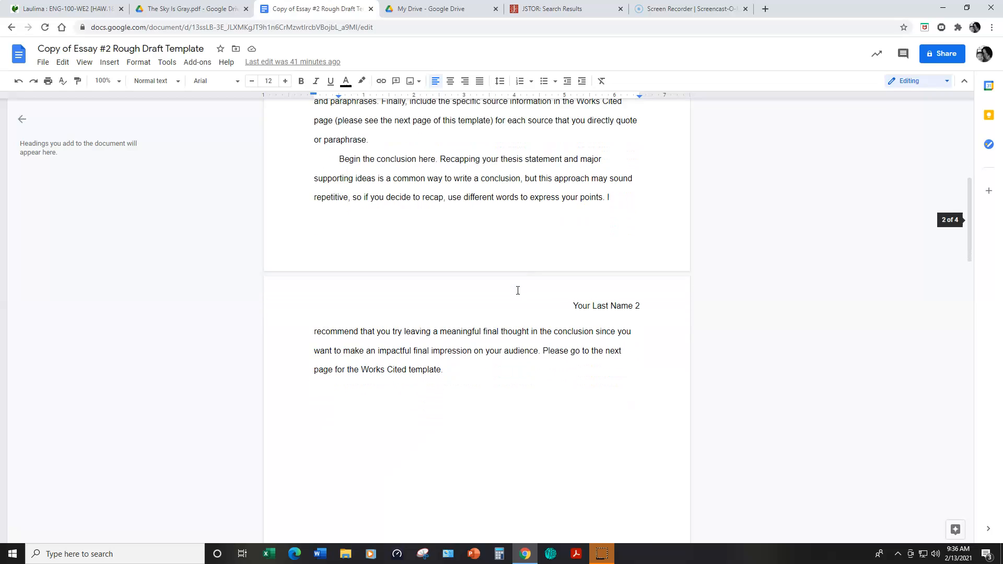
{"action": "scroll", "scroll_direction": "down", "scroll_amount": 3}
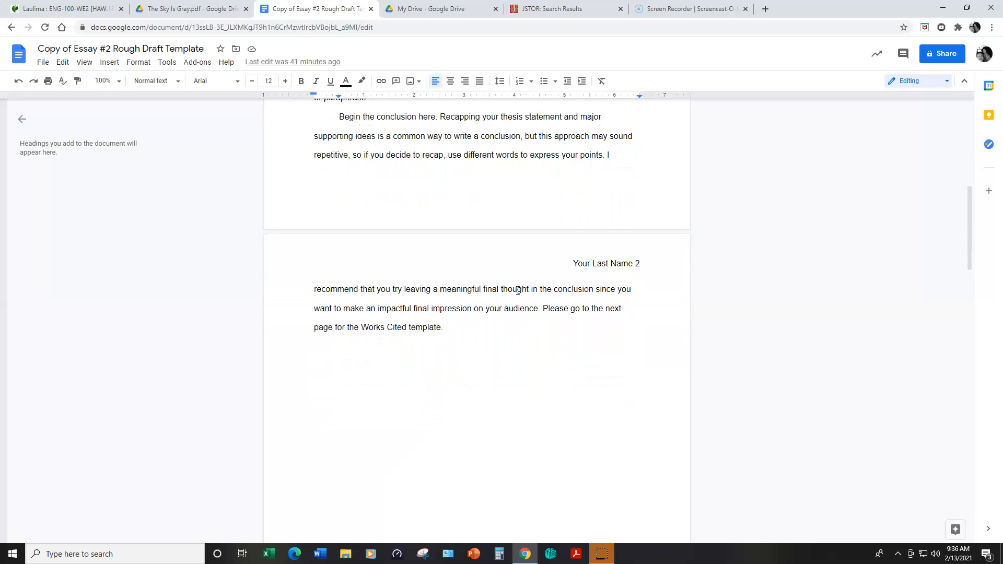
{"action": "scroll", "scroll_direction": "down", "scroll_amount": 3}
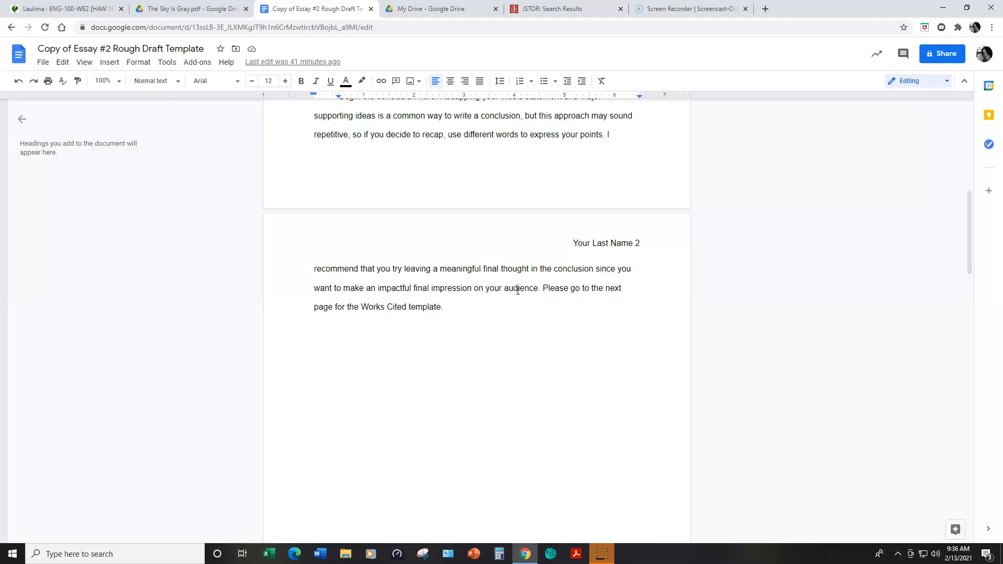
{"action": "scroll", "scroll_direction": "up", "scroll_amount": 3}
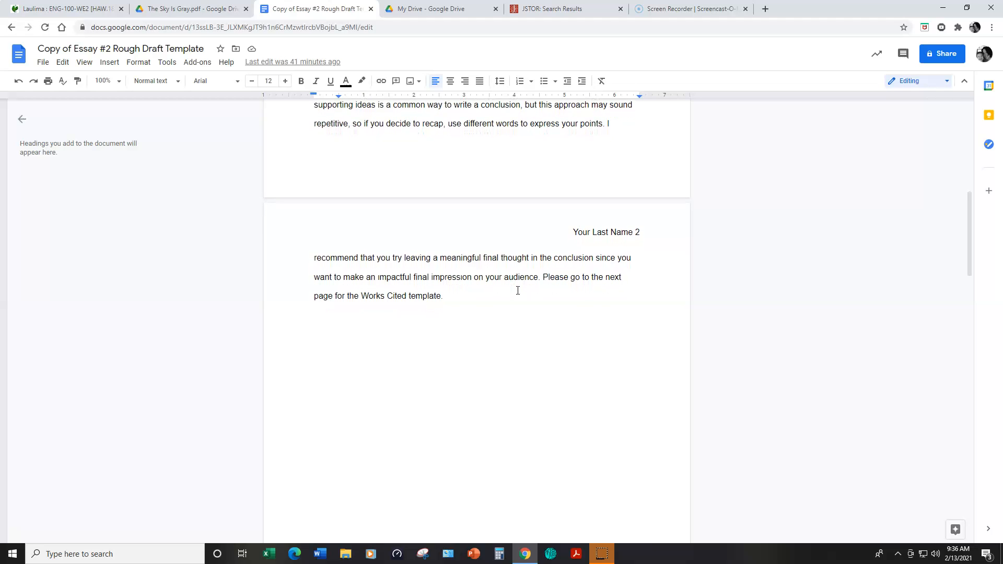
{"action": "scroll", "scroll_direction": "up", "scroll_amount": 3}
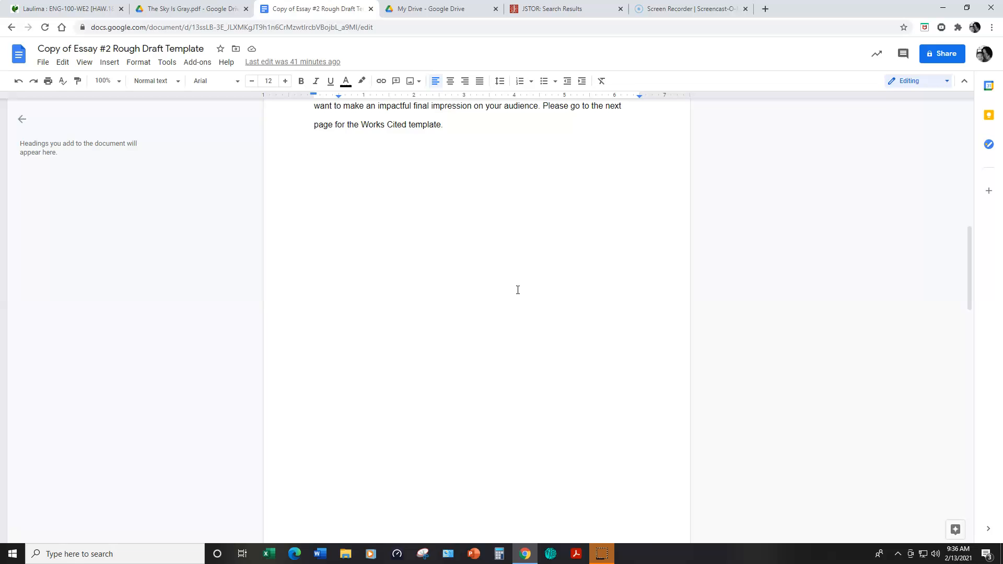
Scroll to page 3 showing the Works Cited notes and sample Gaines and Roberts entries
{"action": "scroll", "scroll_direction": "down", "scroll_amount": 3}
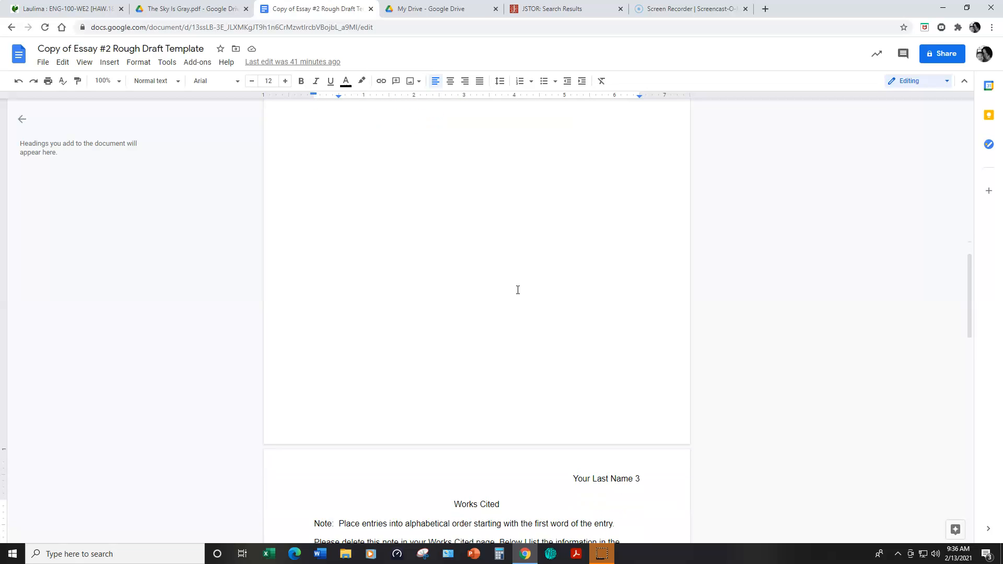
{"action": "scroll", "scroll_direction": "down", "scroll_amount": 3}
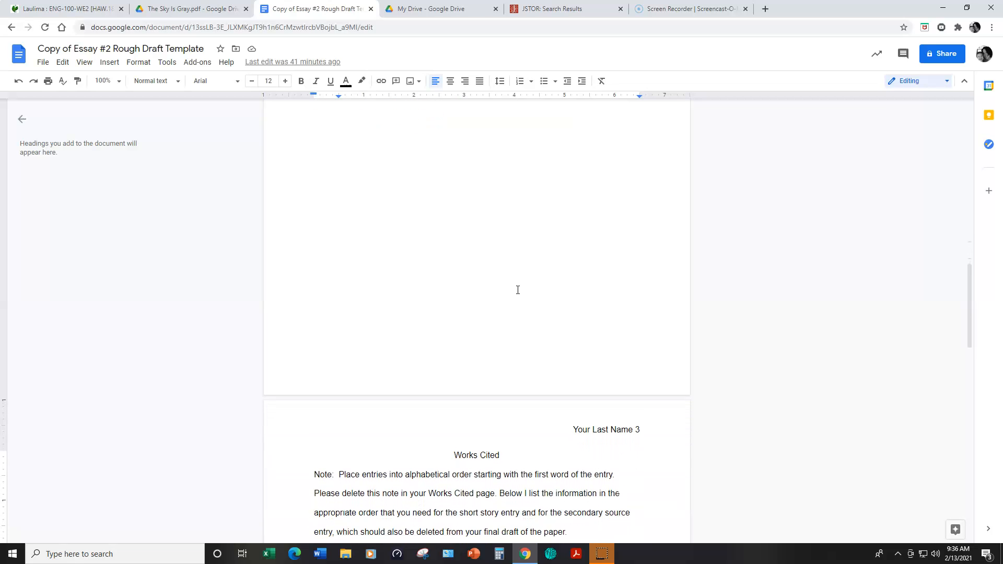
{"action": "scroll", "scroll_direction": "down", "scroll_amount": 3}
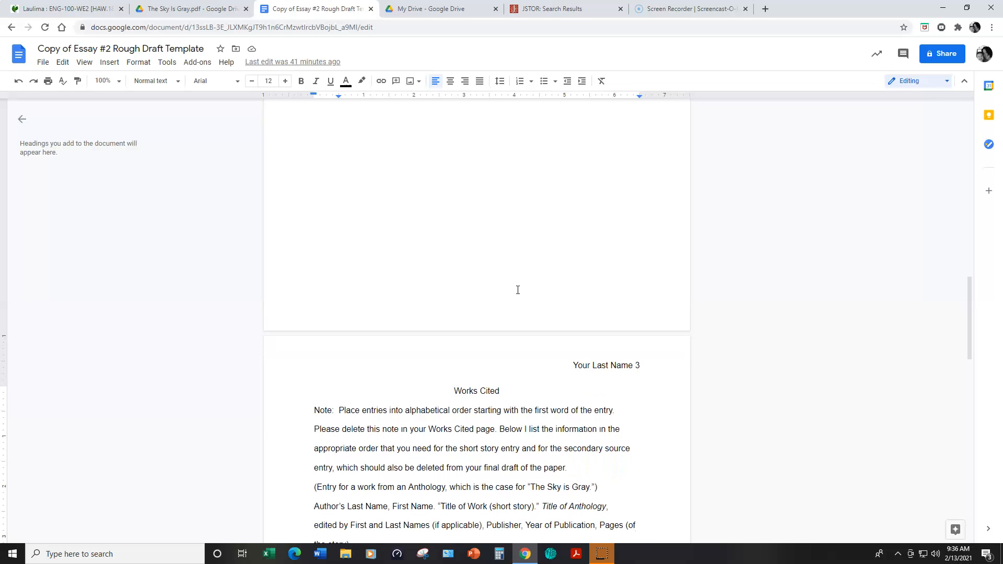
{"action": "scroll", "scroll_direction": "down", "scroll_amount": 3}
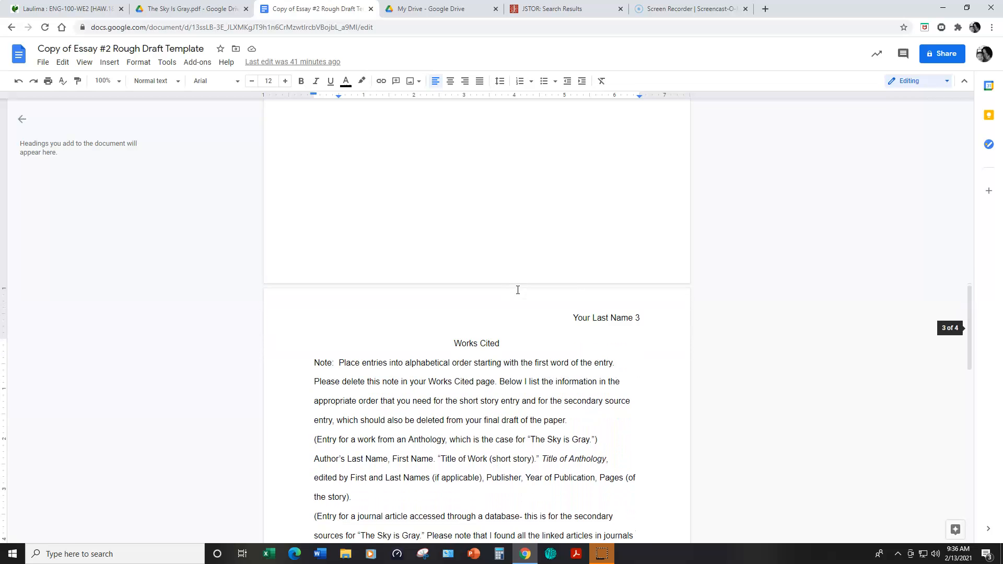
{"action": "scroll", "scroll_direction": "down", "scroll_amount": 3}
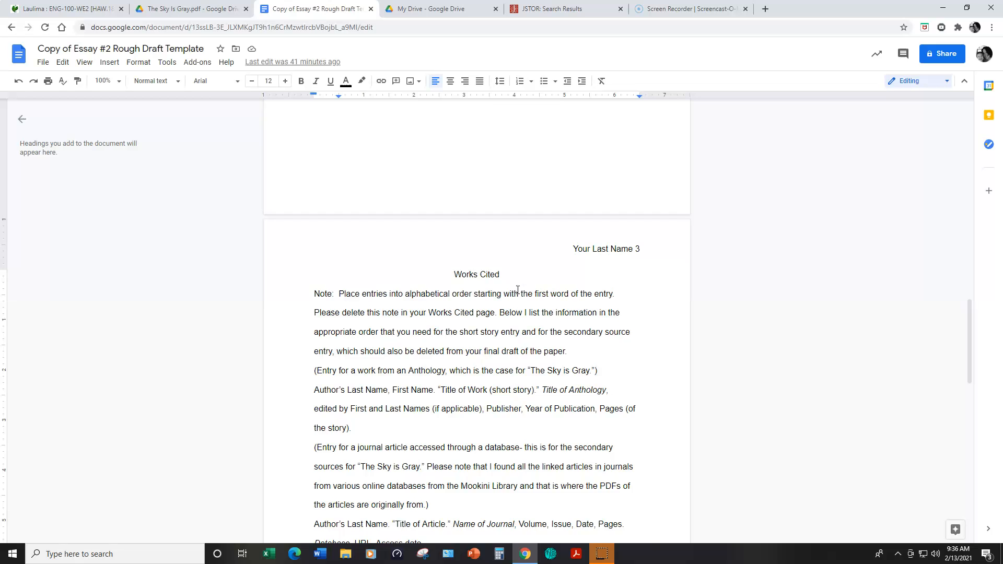
{"action": "scroll", "scroll_direction": "down", "scroll_amount": 3}
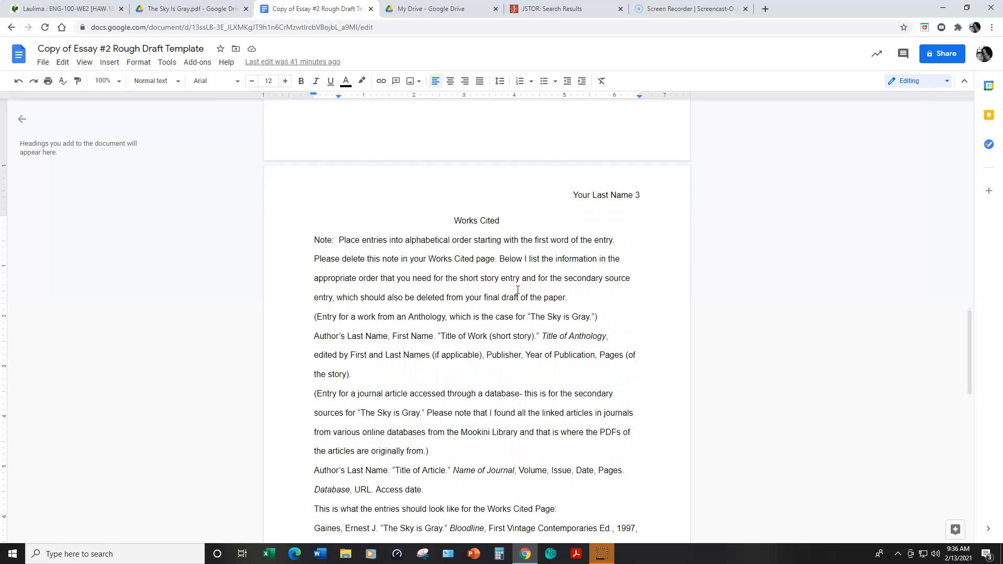
{"action": "scroll", "scroll_direction": "up", "scroll_amount": 3}
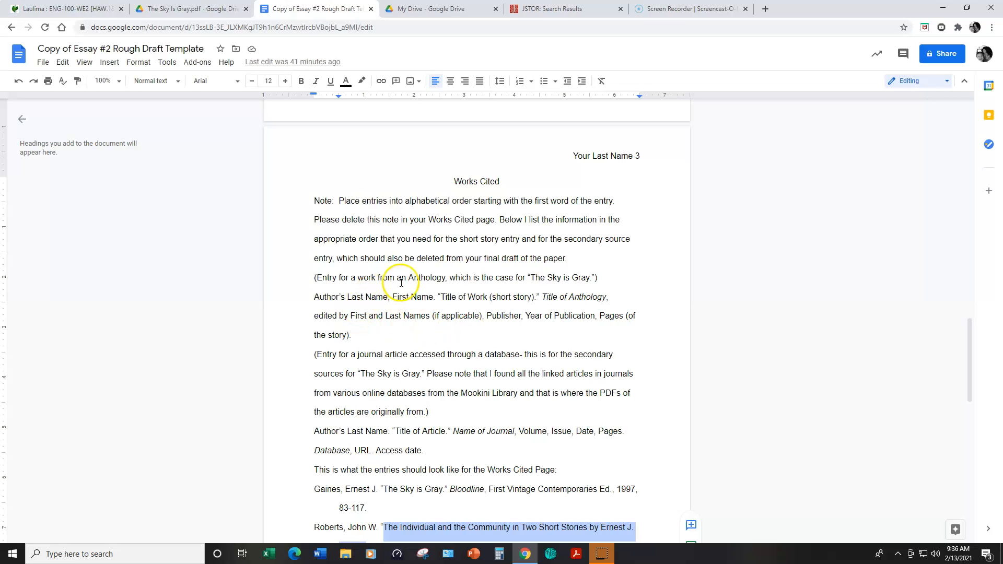
{"action": "mouse_move", "coordinate": [443, 284]}
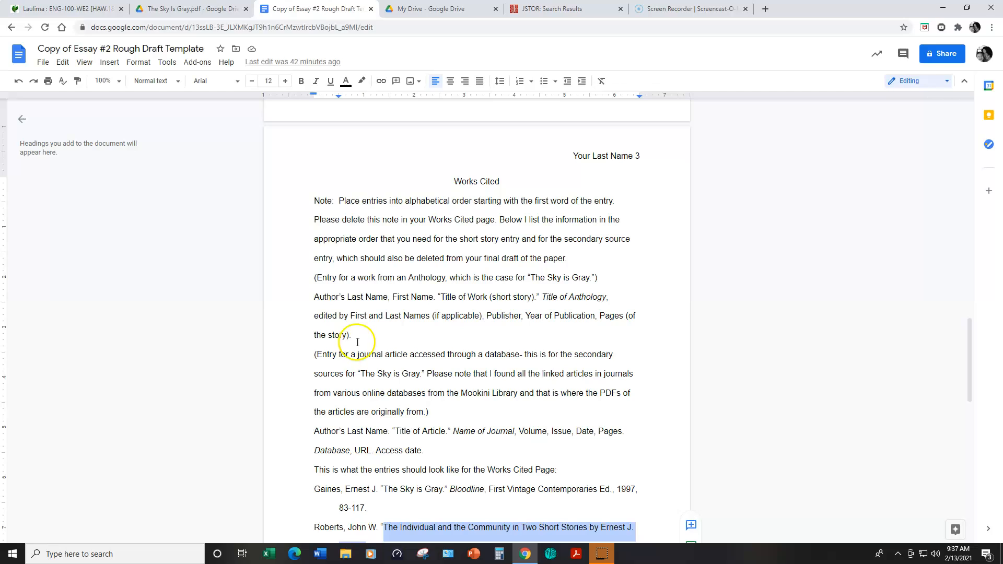
{"action": "mouse_move", "coordinate": [354, 367]}
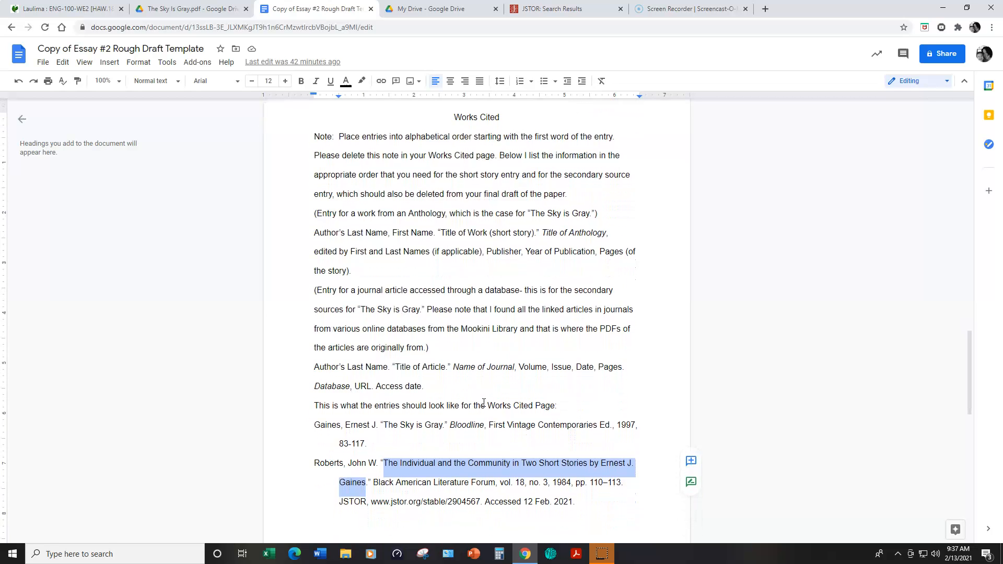
{"action": "scroll", "scroll_direction": "down", "scroll_amount": 3}
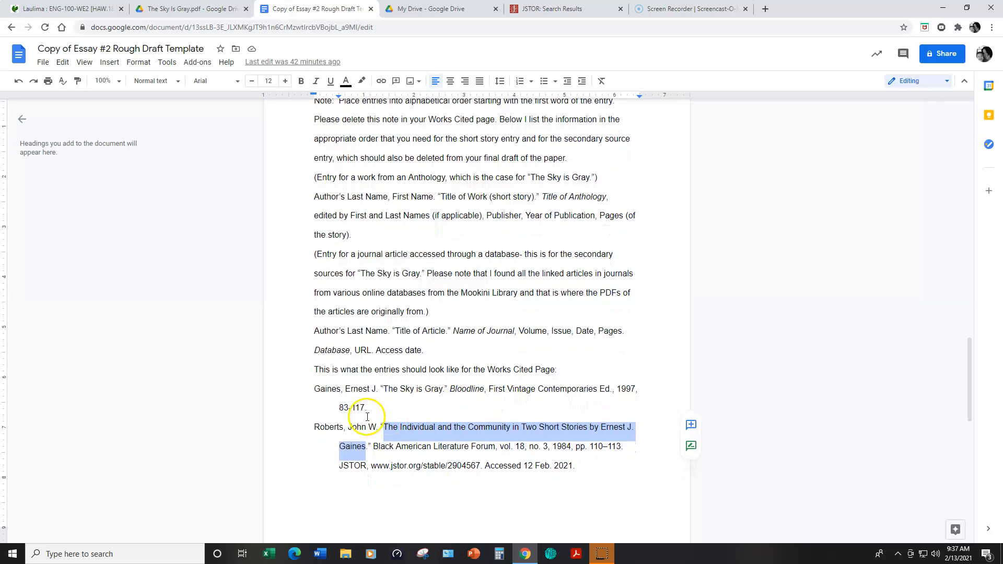
{"action": "scroll", "scroll_direction": "up", "scroll_amount": 3}
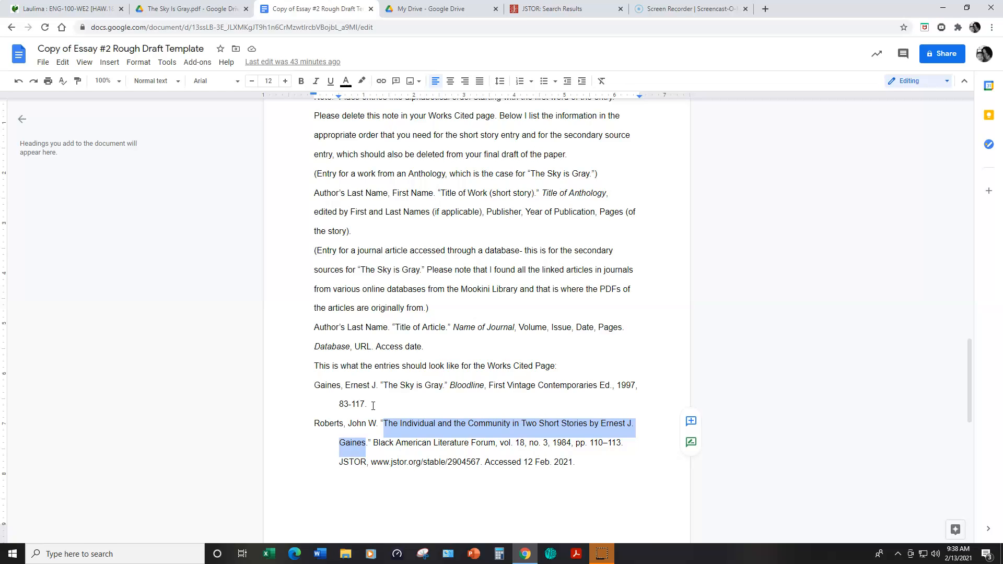
{"action": "scroll", "scroll_direction": "down", "scroll_amount": 3}
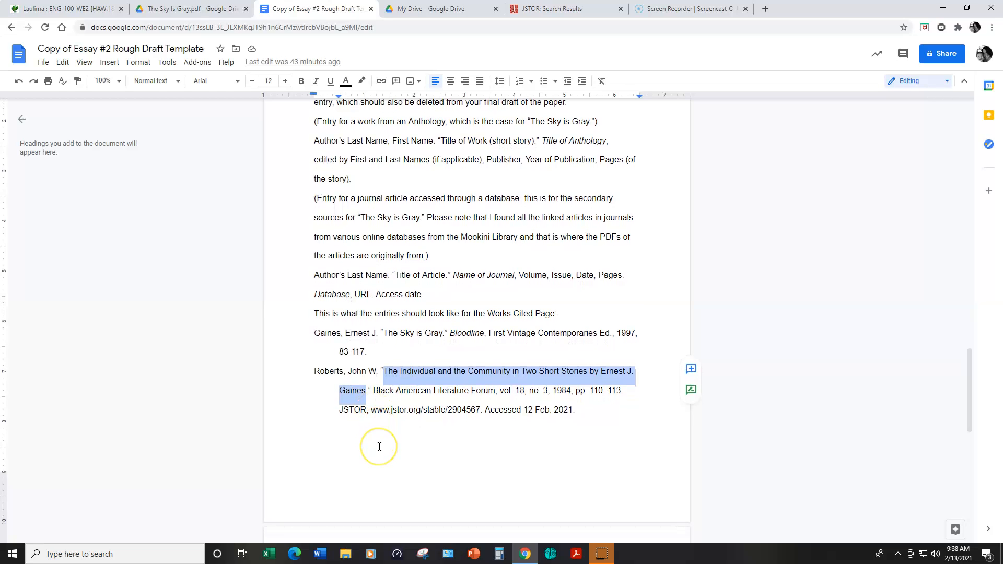
{"action": "mouse_move", "coordinate": [607, 421]}
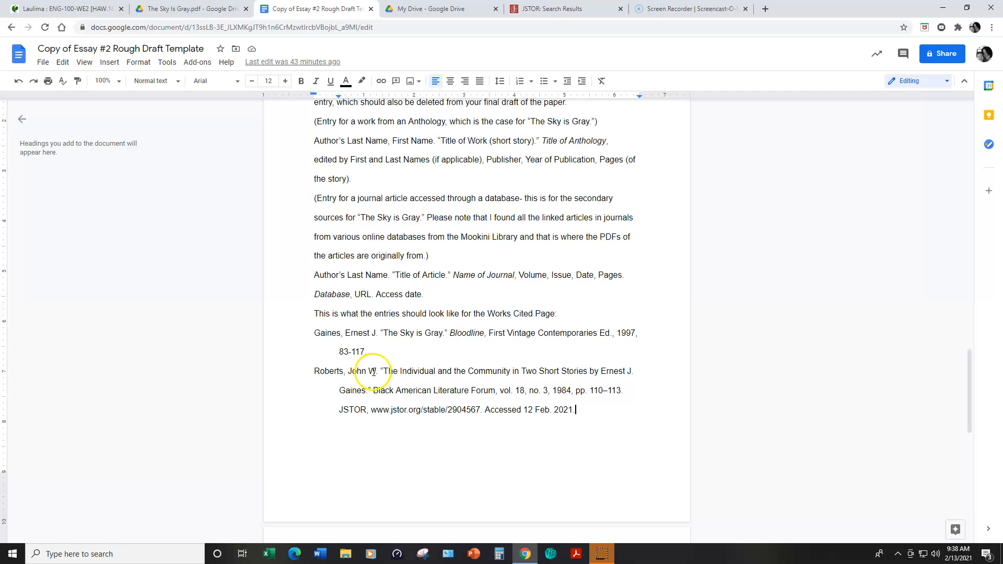
{"action": "mouse_move", "coordinate": [384, 379]}
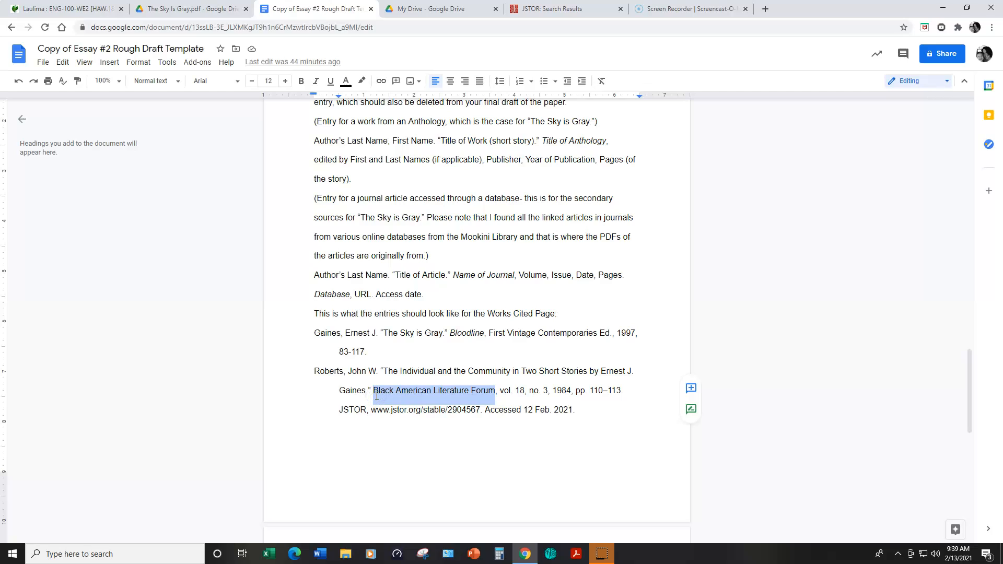
{"action": "mouse_move", "coordinate": [240, 18]}
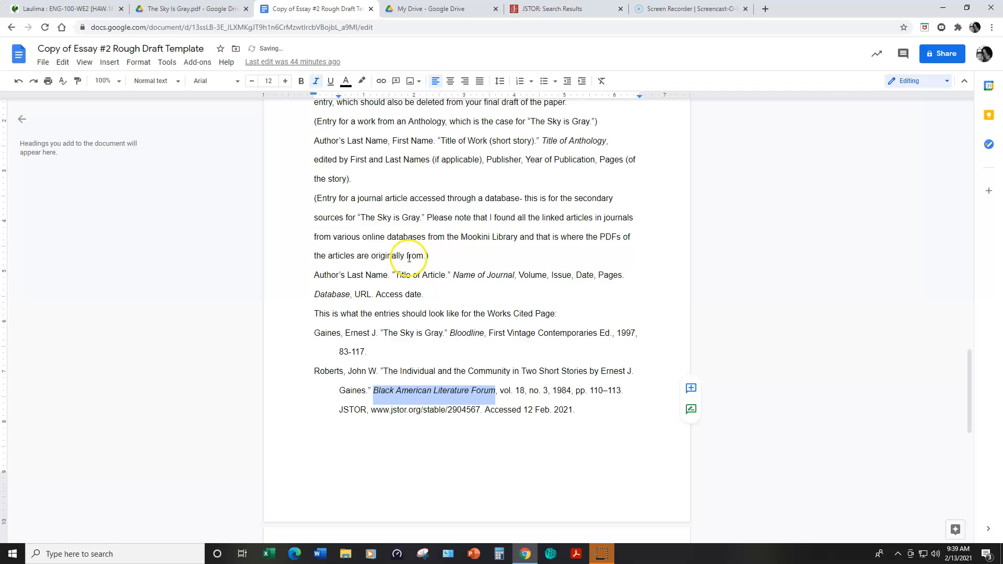
Deselect the newly italicized Black American Literature Forum title in the Roberts entry
{"action": "left_click", "coordinate": [314, 428]}
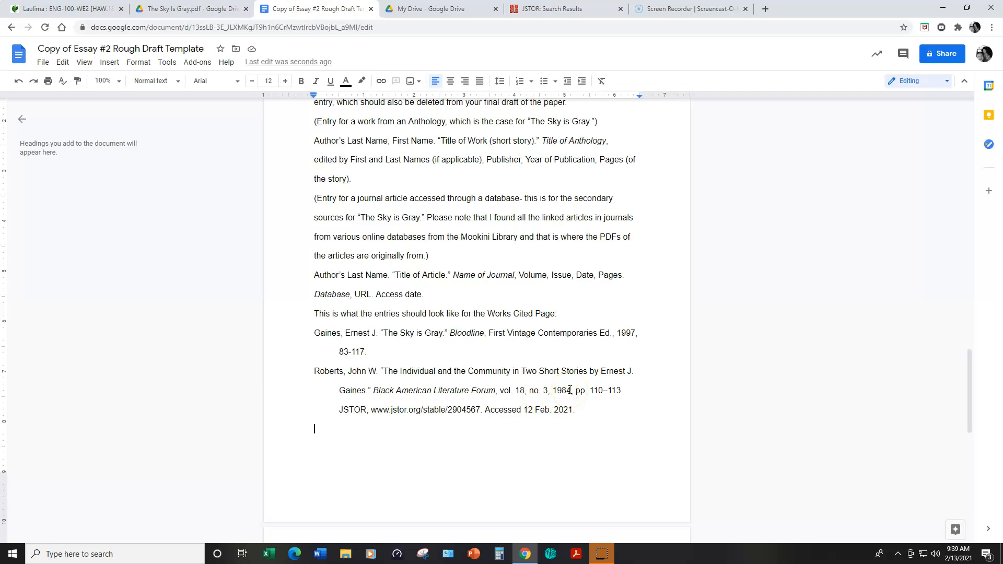
{"action": "mouse_move", "coordinate": [631, 391]}
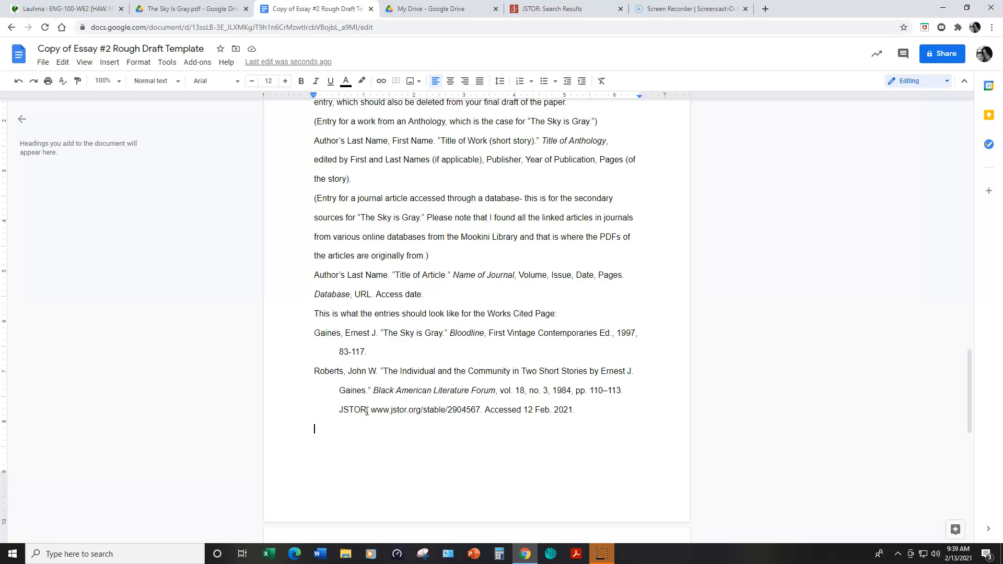
{"action": "mouse_move", "coordinate": [483, 409]}
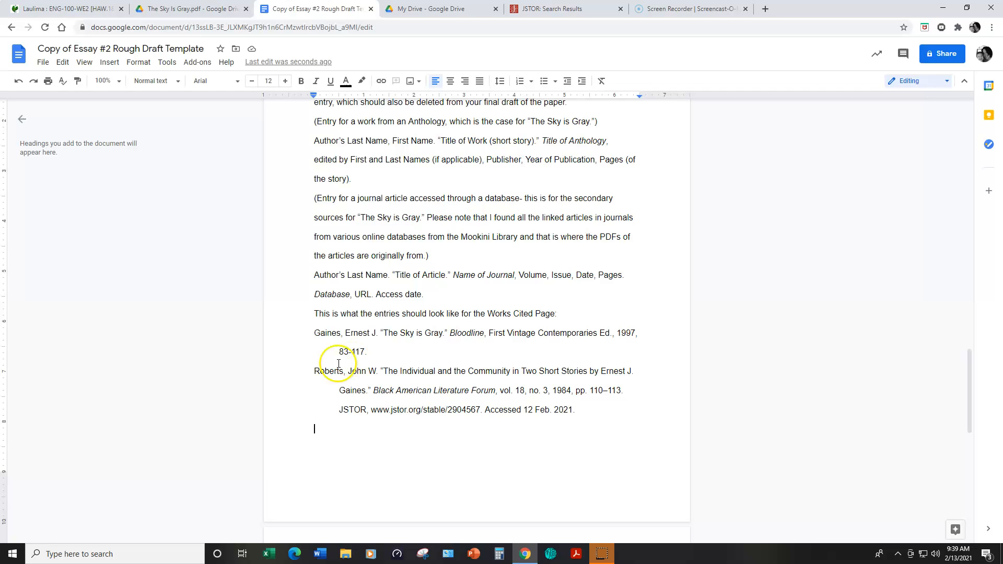
{"action": "mouse_move", "coordinate": [310, 375]}
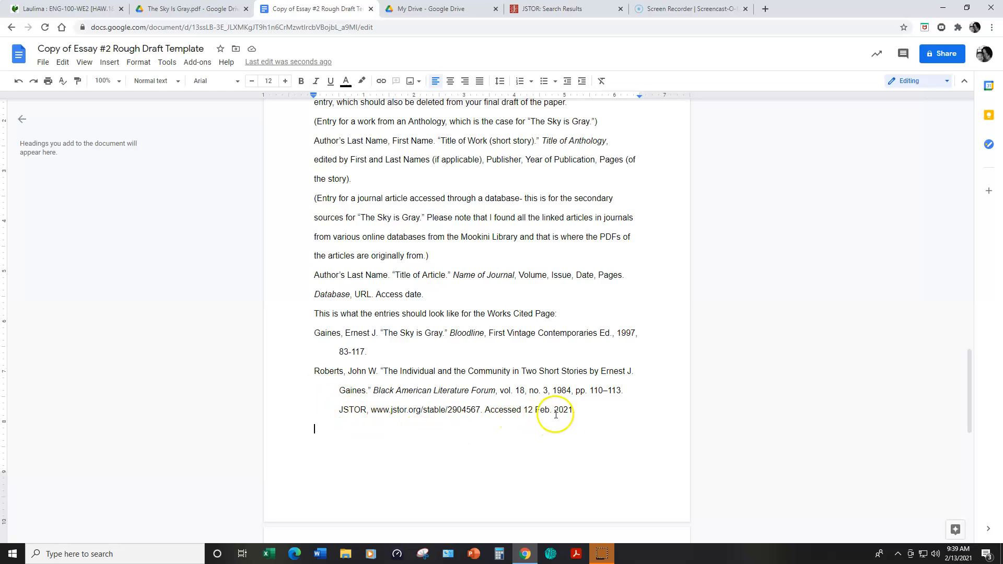
{"action": "mouse_move", "coordinate": [313, 373]}
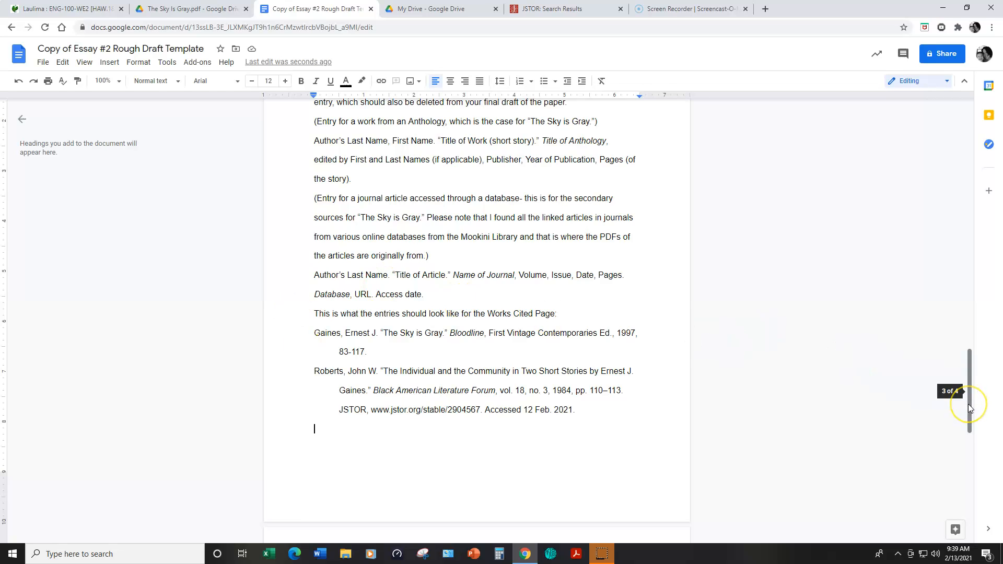
{"action": "scroll", "scroll_direction": "up", "scroll_amount": 3}
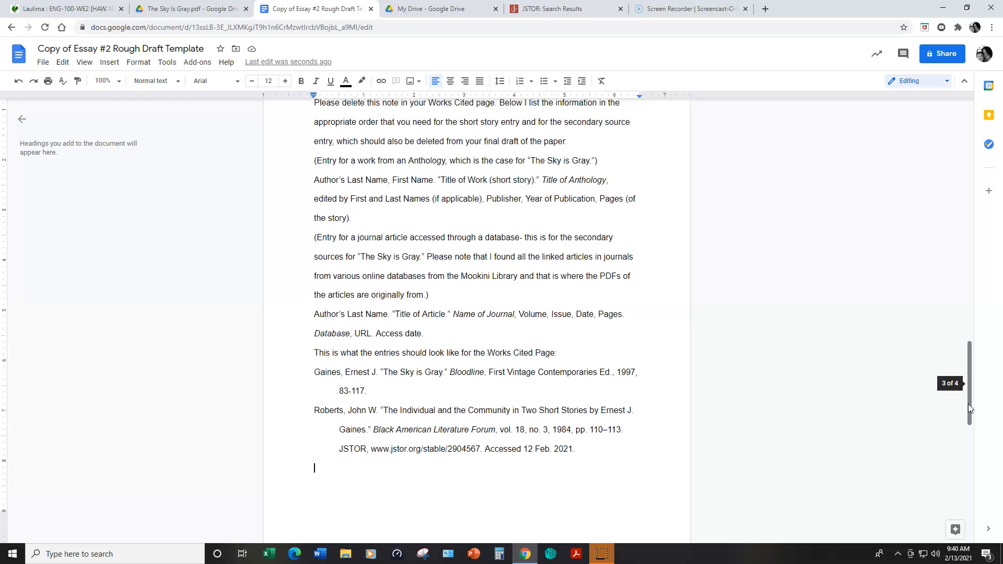
Scroll to the top of the Works Cited page, then switch to the JSTOR search results
{"action": "scroll", "scroll_direction": "up", "scroll_amount": 3}
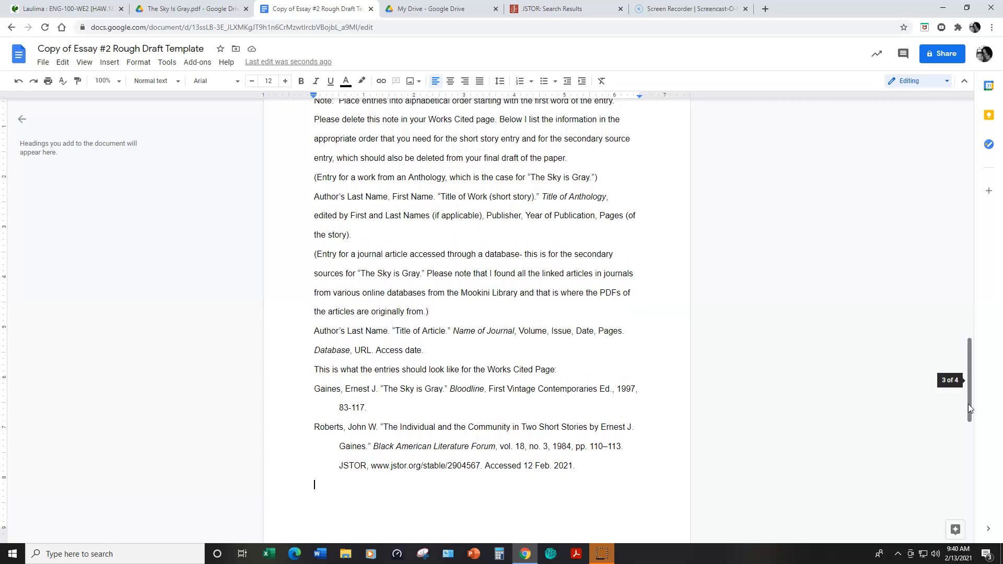
{"action": "scroll", "scroll_direction": "up", "scroll_amount": 3}
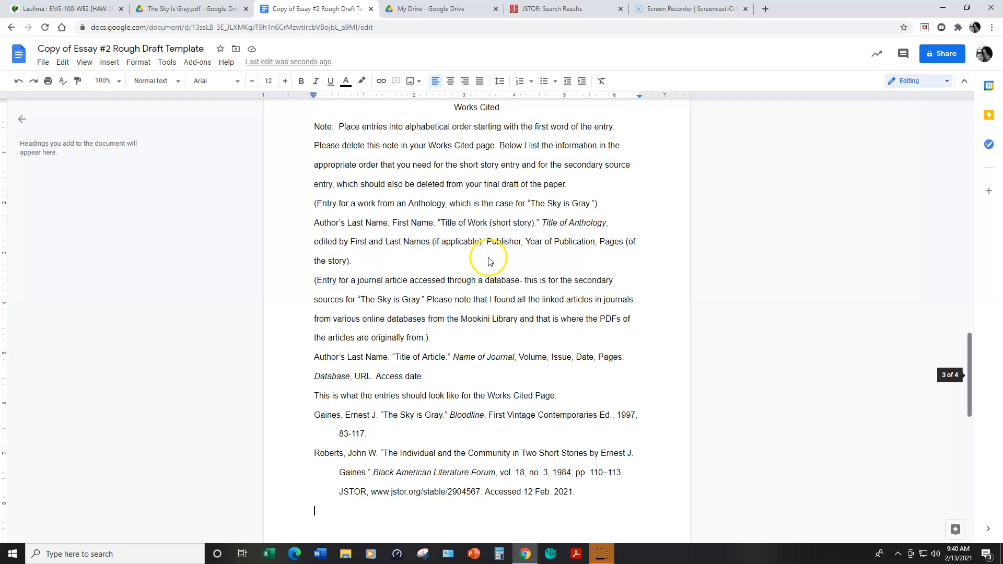
{"action": "scroll", "scroll_direction": "up", "scroll_amount": 3}
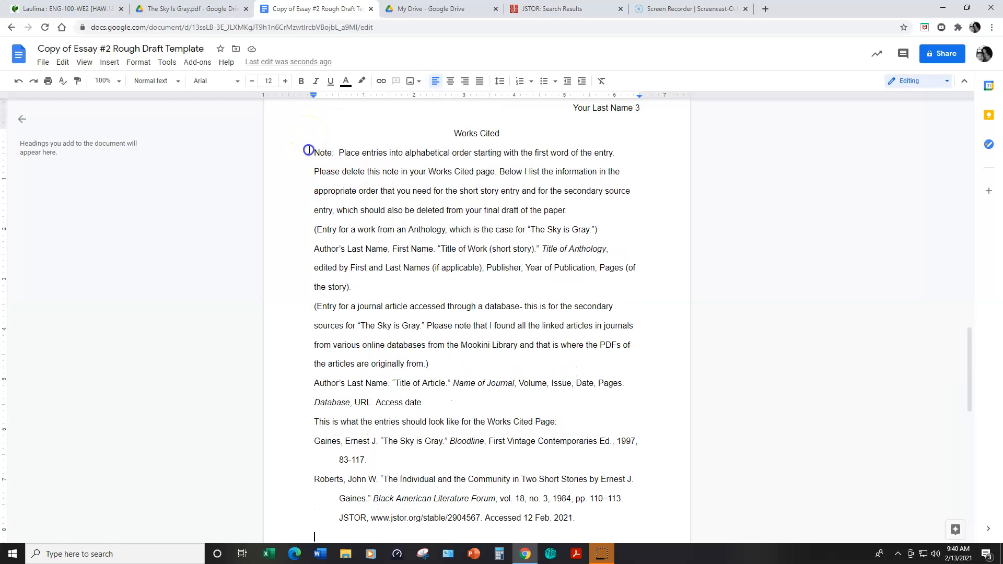
{"action": "scroll", "scroll_direction": "up", "scroll_amount": 3}
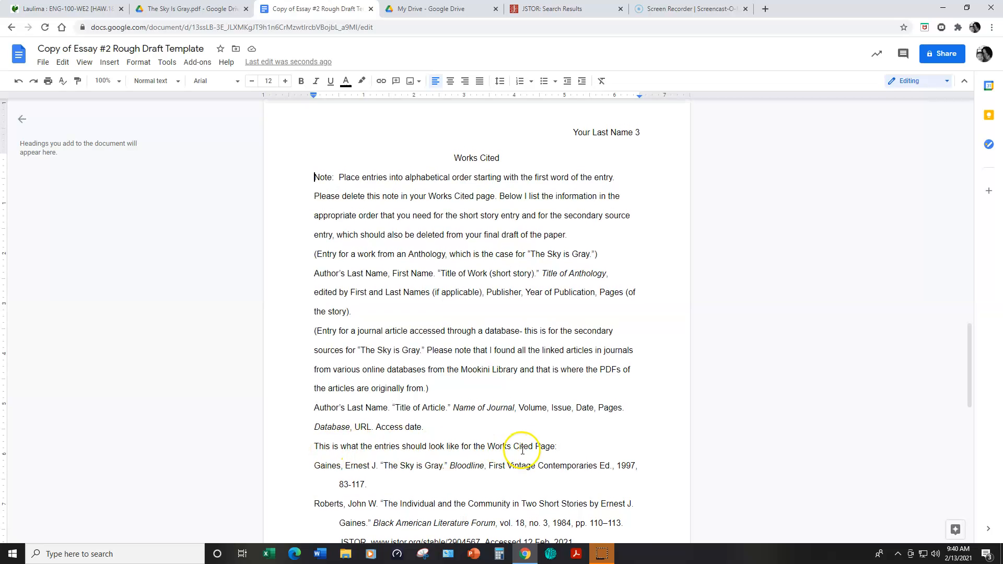
{"action": "scroll", "scroll_direction": "up", "scroll_amount": 3}
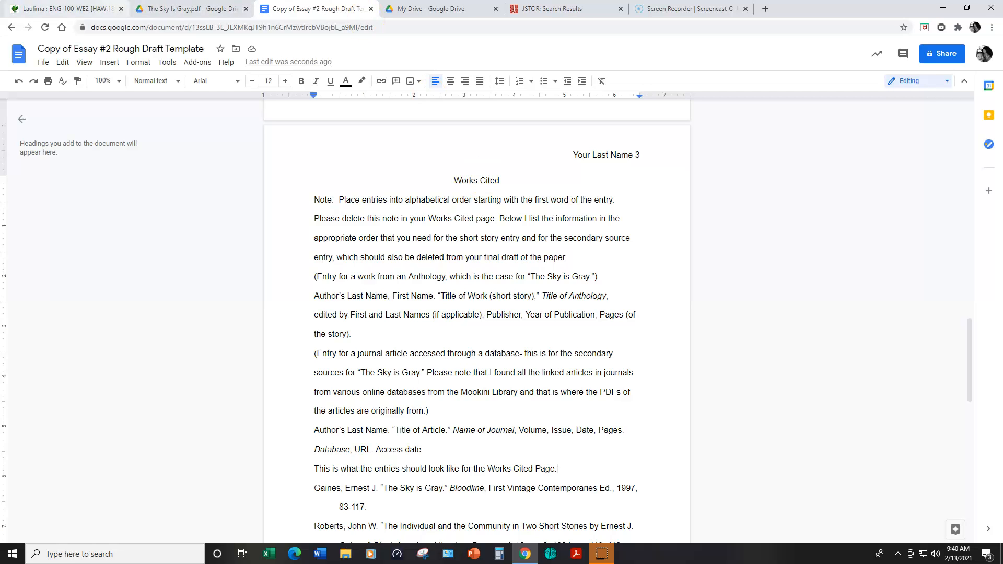
{"action": "left_click", "coordinate": [563, 8]}
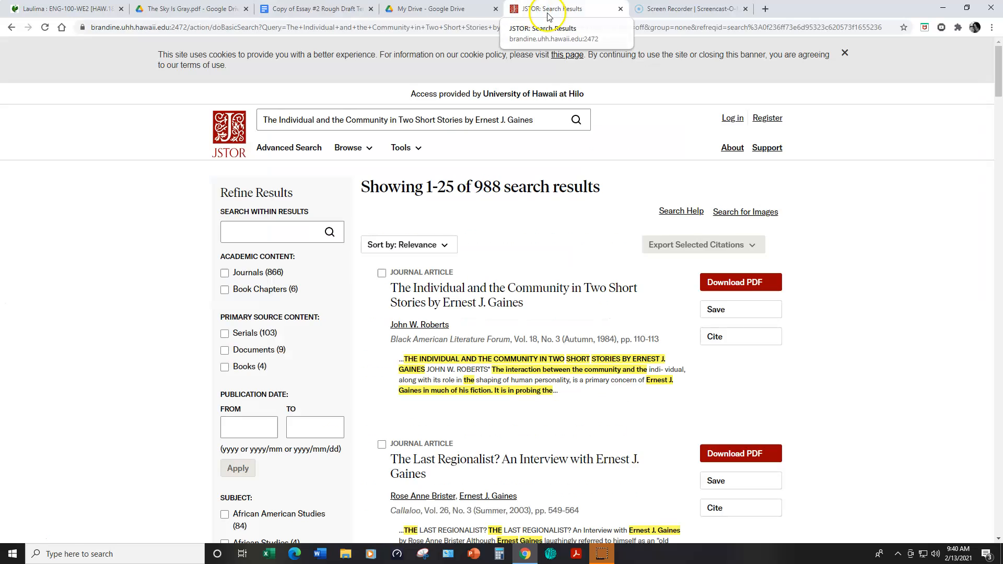
{"action": "mouse_move", "coordinate": [561, 259]}
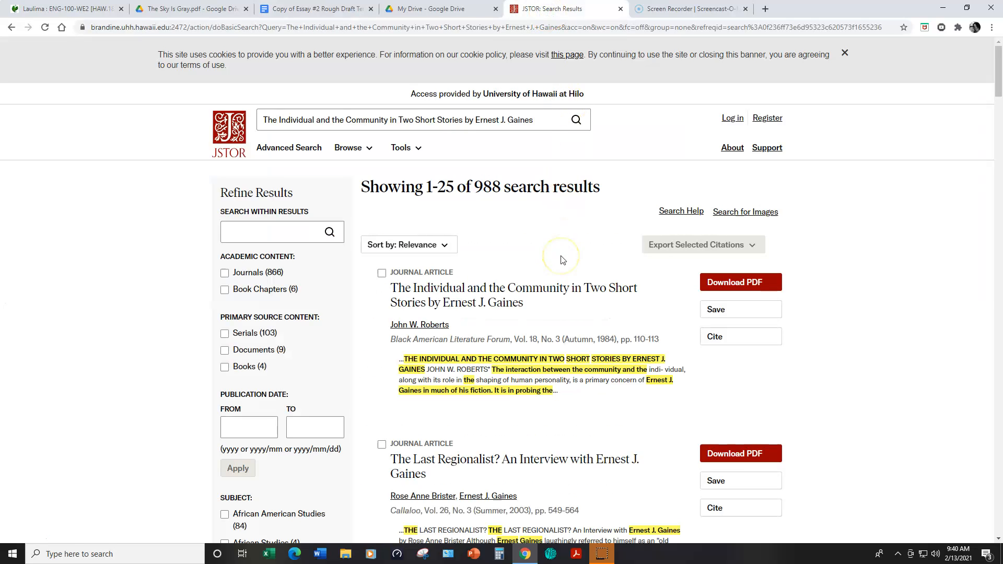
{"action": "mouse_move", "coordinate": [531, 358]}
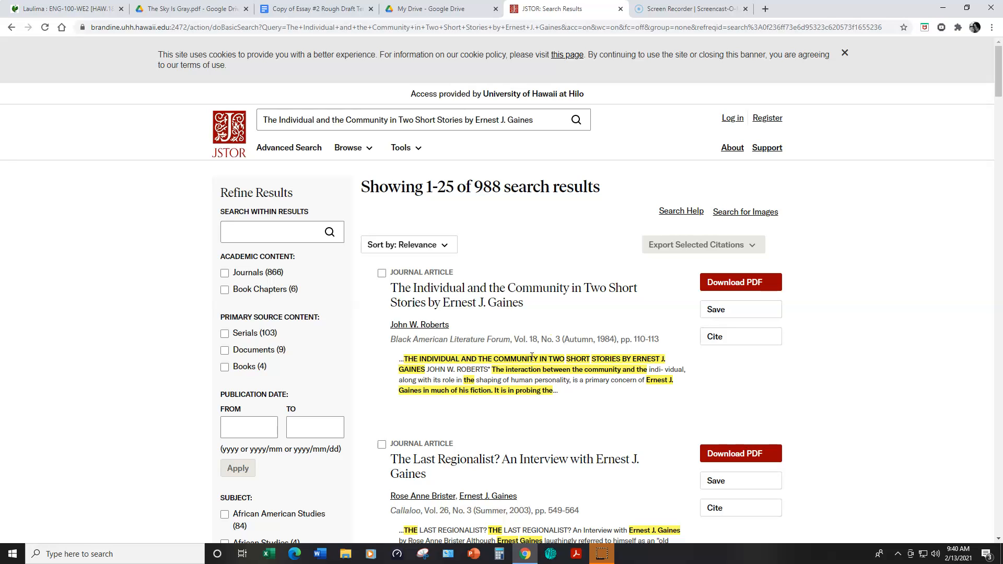
{"action": "mouse_move", "coordinate": [565, 314]}
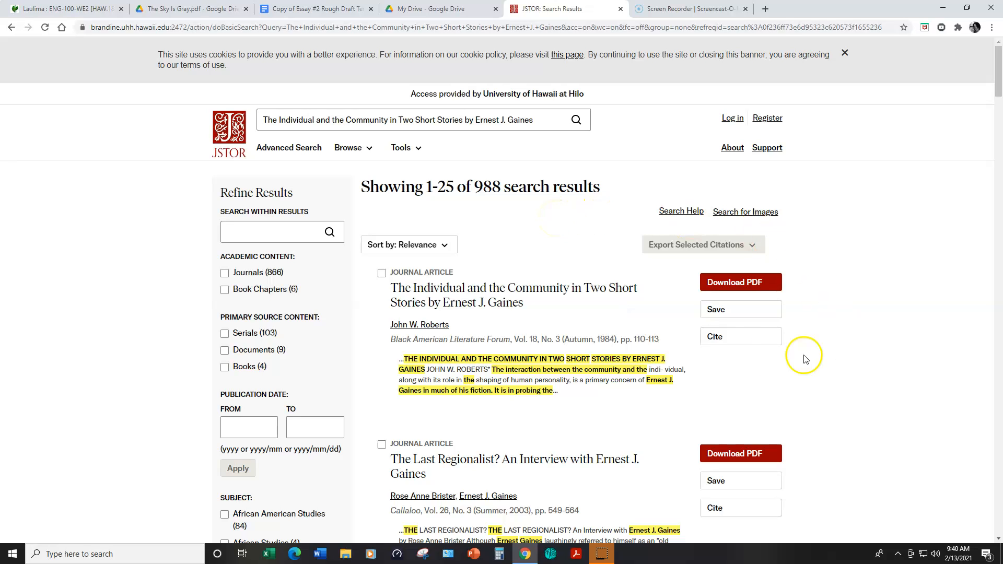
Show the Cite This Item window with the MLA citation for the Roberts article
{"action": "left_click", "coordinate": [715, 337]}
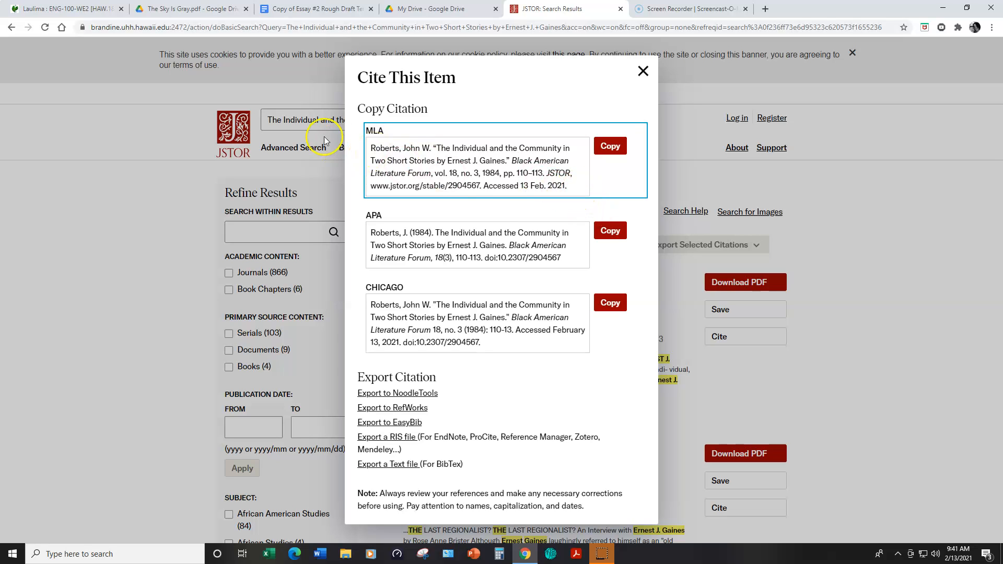
{"action": "mouse_move", "coordinate": [506, 201]}
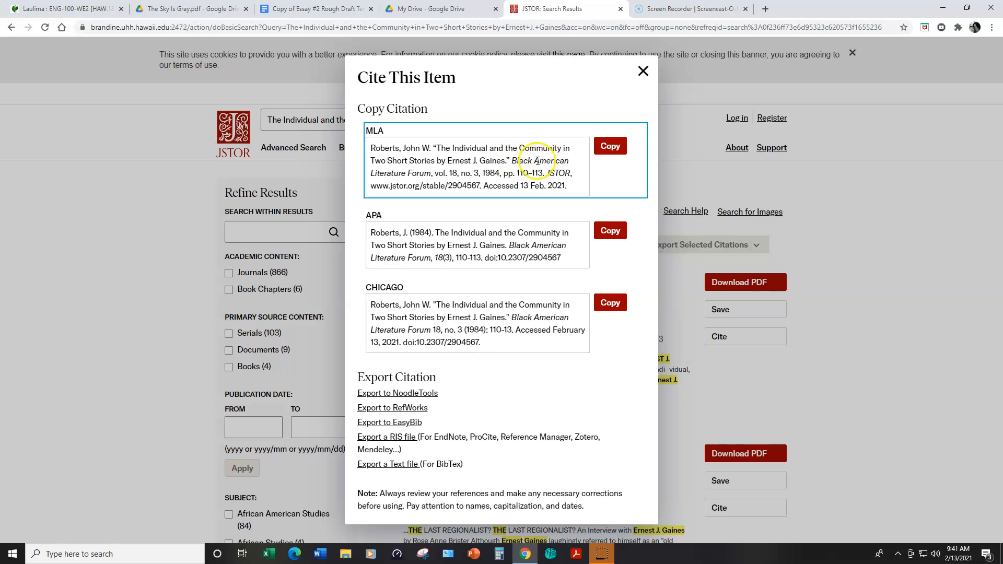
{"action": "mouse_move", "coordinate": [433, 172]}
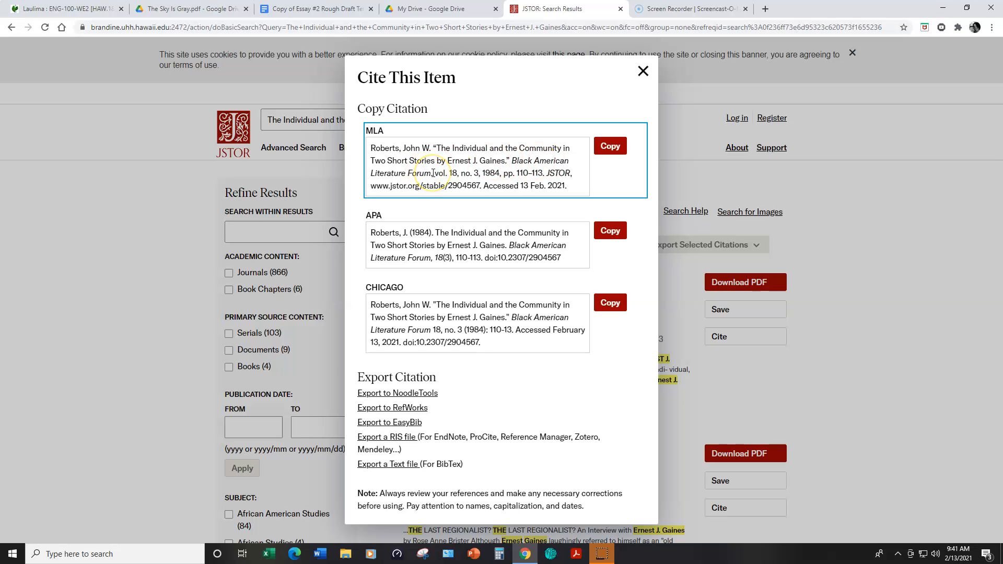
{"action": "mouse_move", "coordinate": [368, 157]}
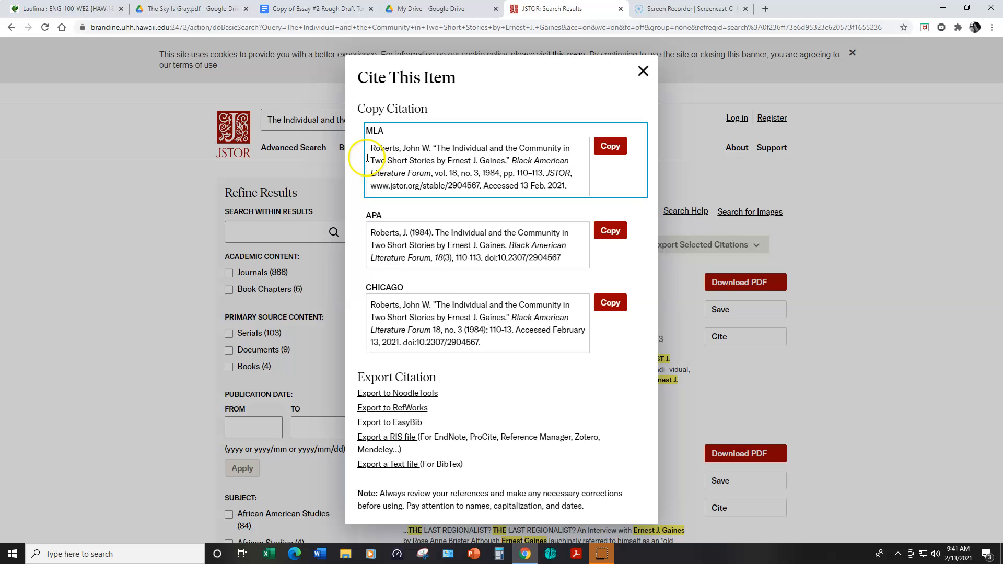
{"action": "mouse_move", "coordinate": [574, 198]}
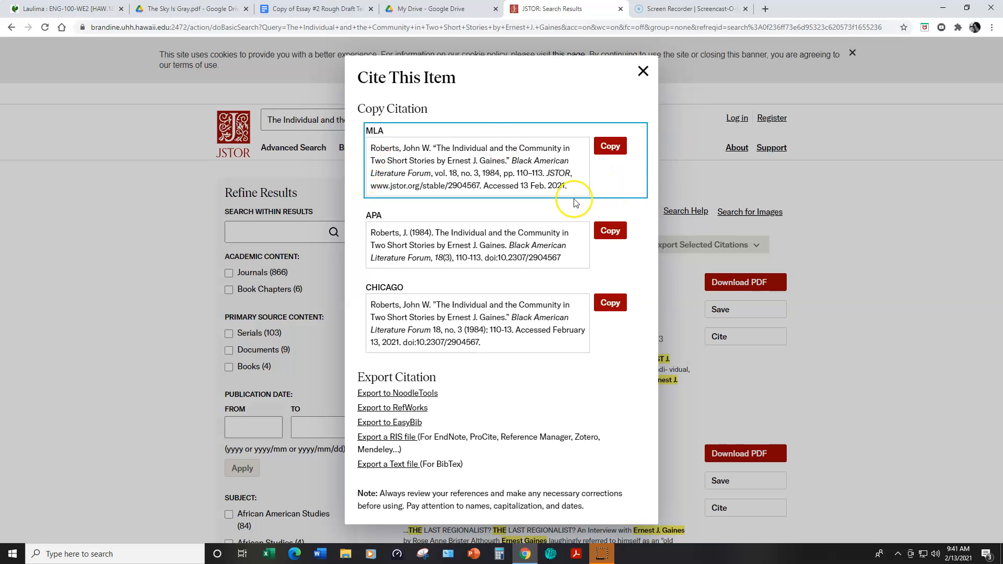
{"action": "mouse_move", "coordinate": [373, 235]}
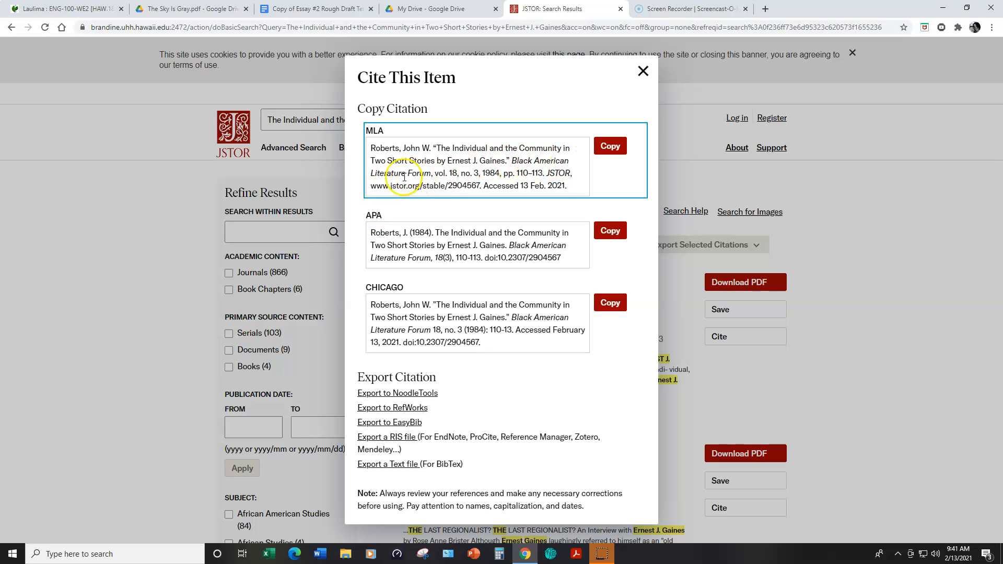
{"action": "mouse_move", "coordinate": [435, 179]}
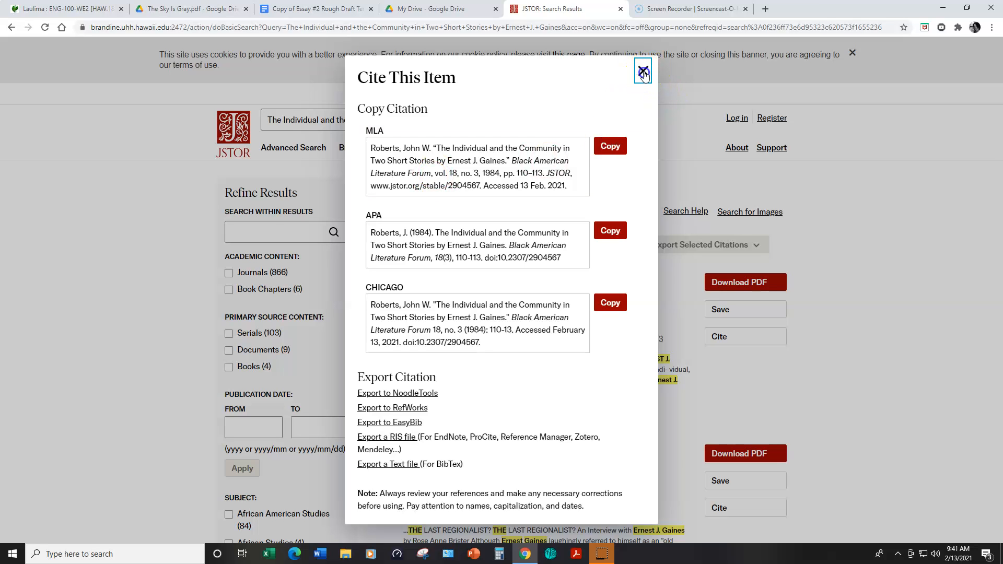
Close the citation window and return to the Laulima Week 6 lesson page
{"action": "left_click", "coordinate": [643, 70]}
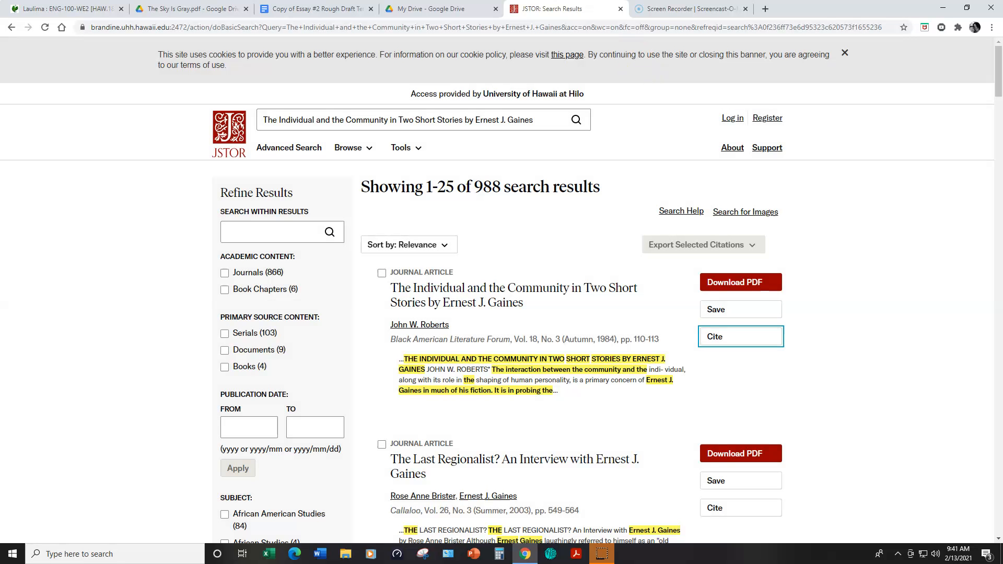
{"action": "mouse_move", "coordinate": [441, 8]}
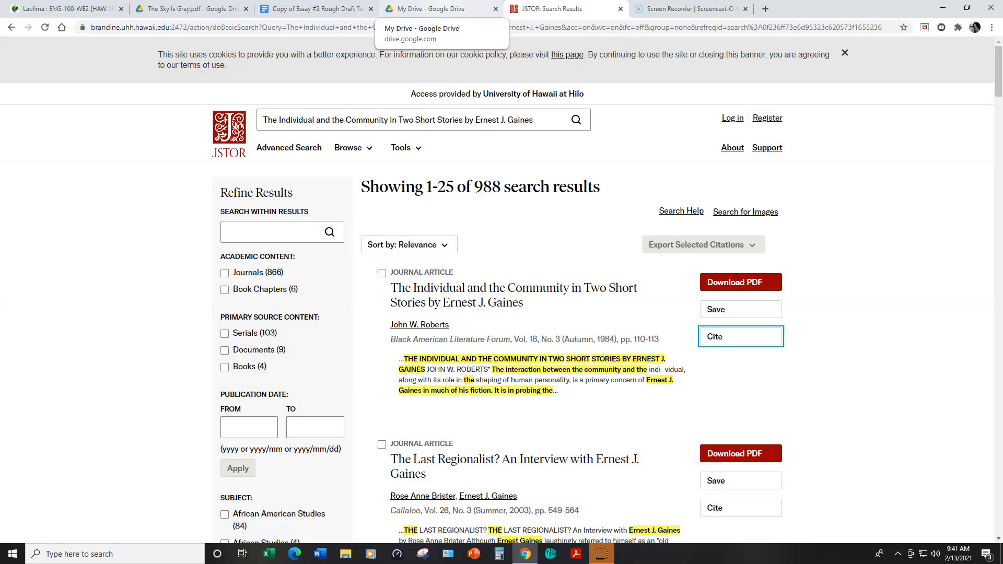
{"action": "left_click", "coordinate": [402, 147]}
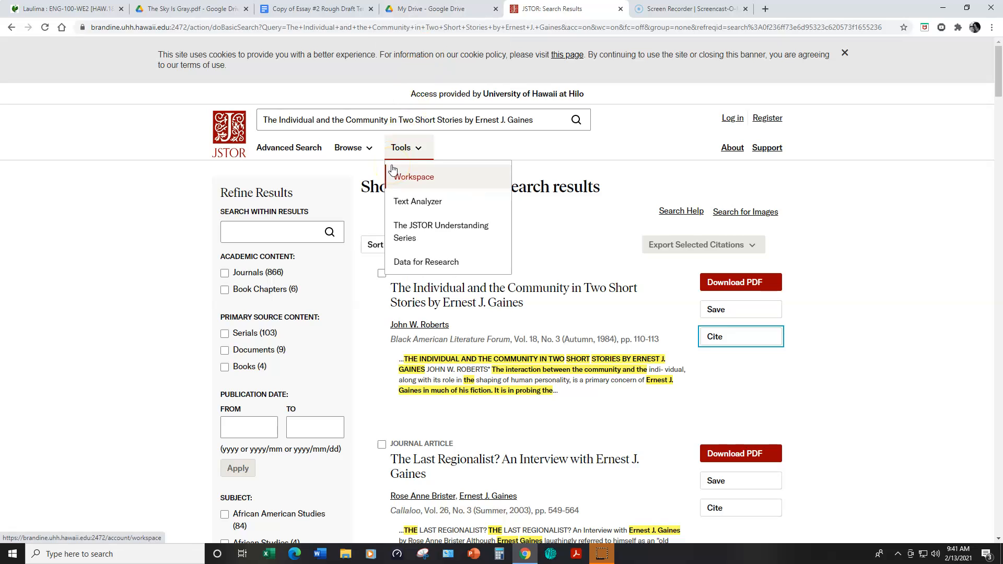
{"action": "left_click", "coordinate": [506, 148]}
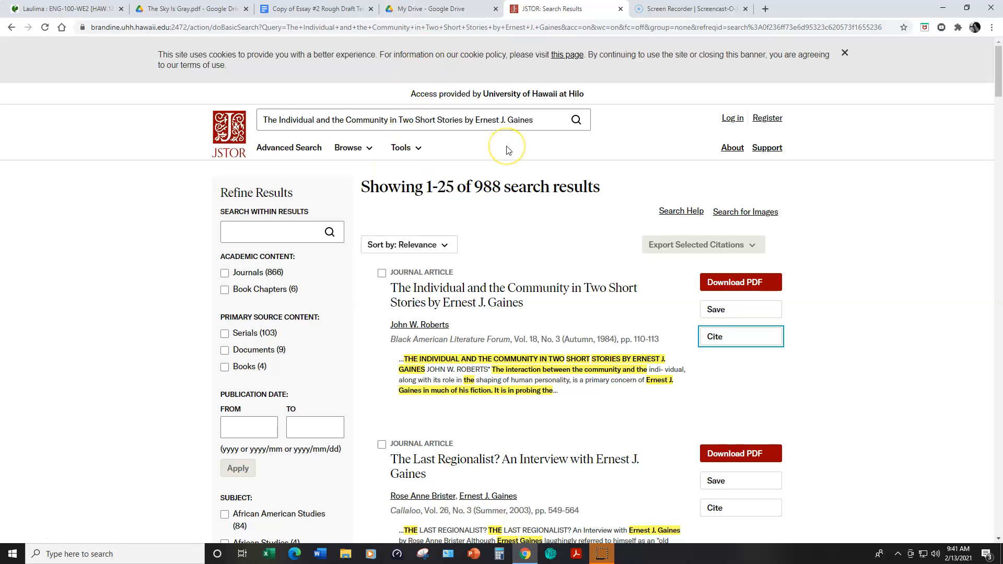
{"action": "mouse_move", "coordinate": [299, 18]}
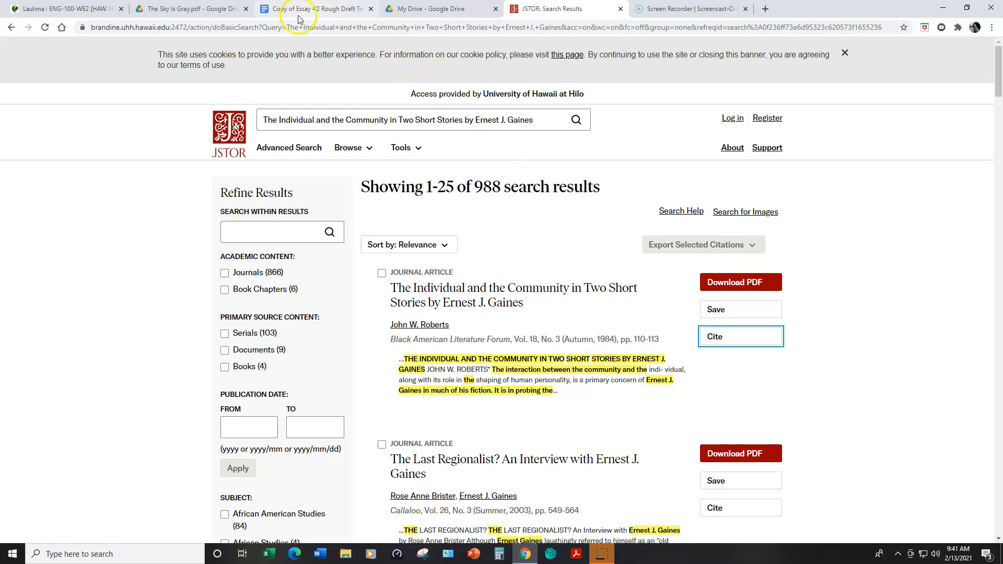
{"action": "mouse_move", "coordinate": [193, 8]}
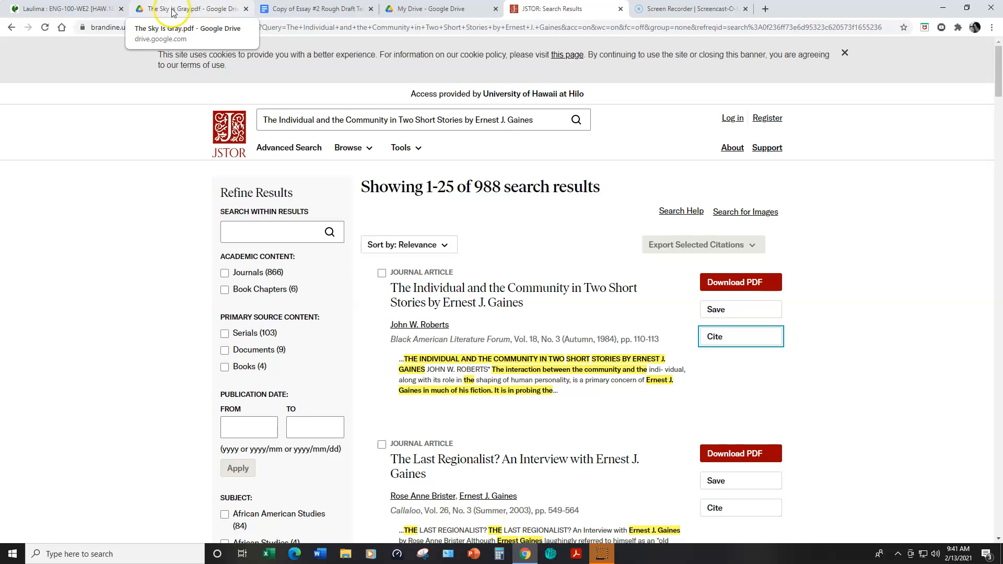
{"action": "left_click", "coordinate": [64, 9]}
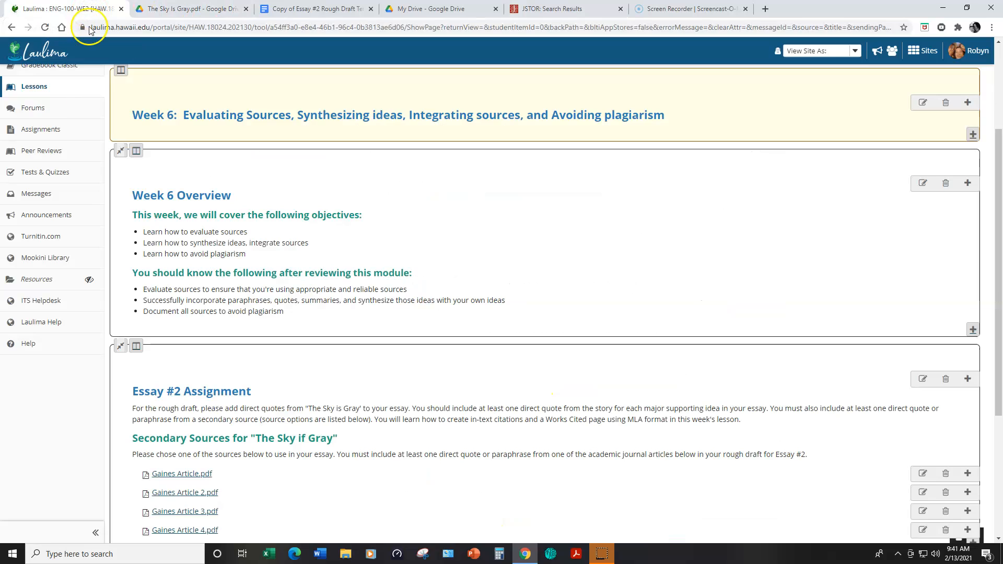
{"action": "mouse_move", "coordinate": [19, 544]}
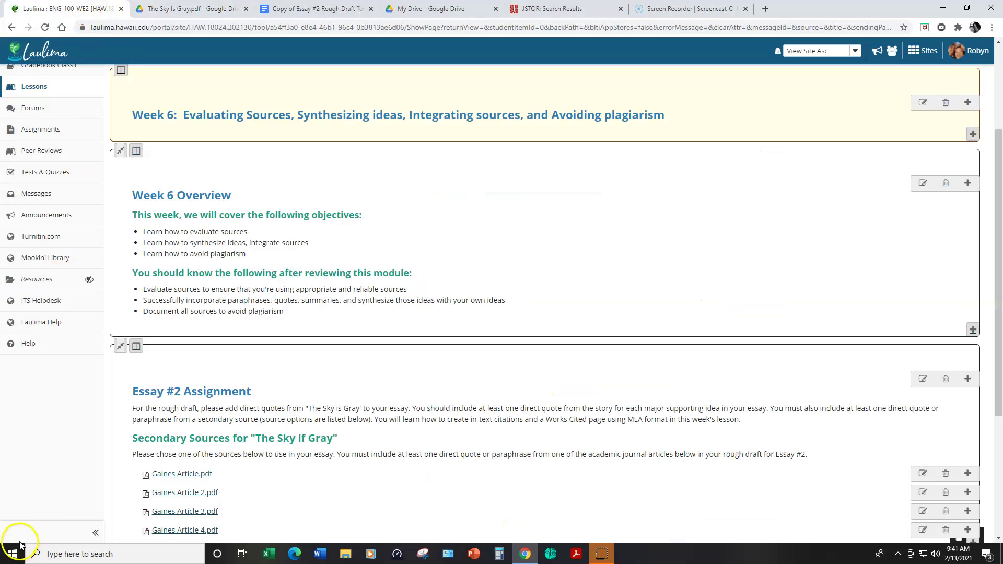